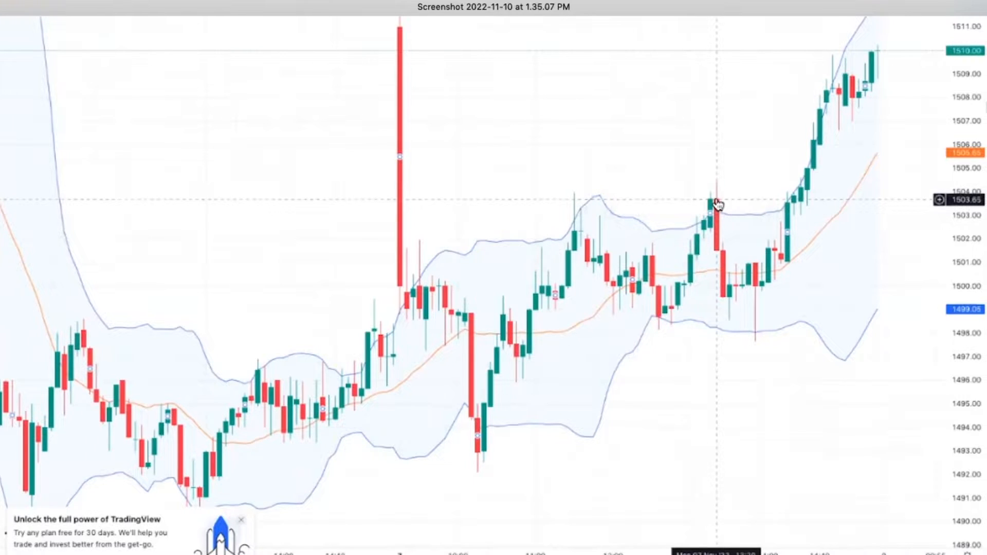
mouse_move(825, 384)
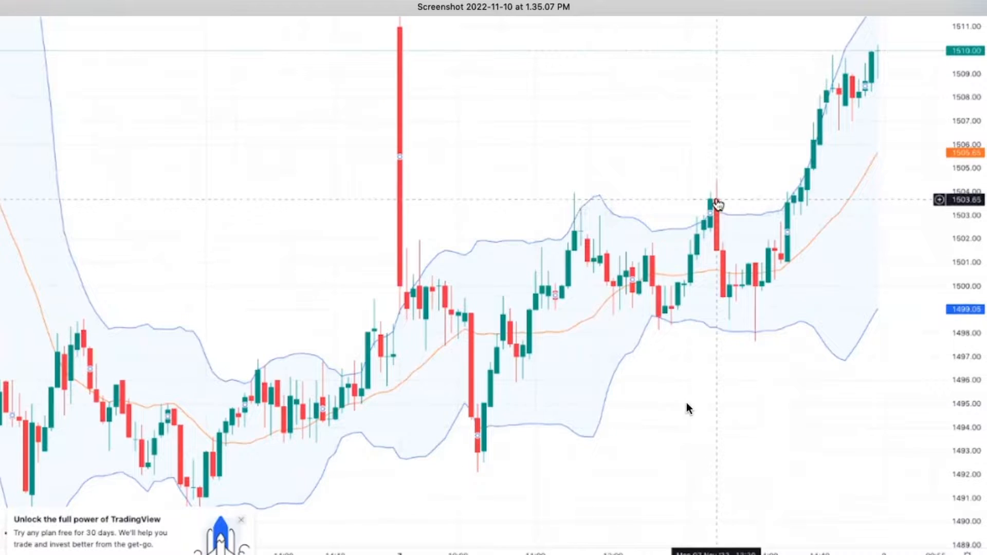
mouse_move(620, 194)
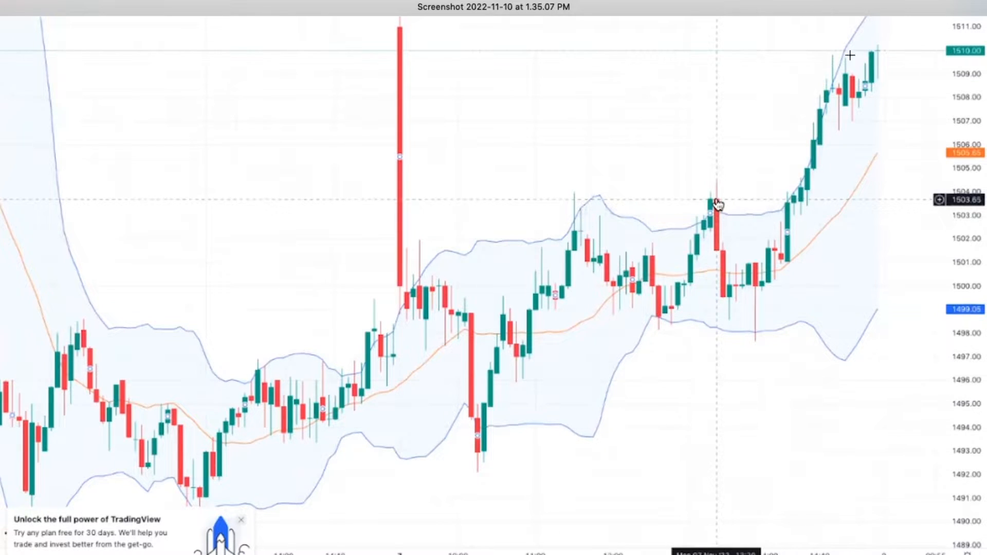
mouse_move(742, 185)
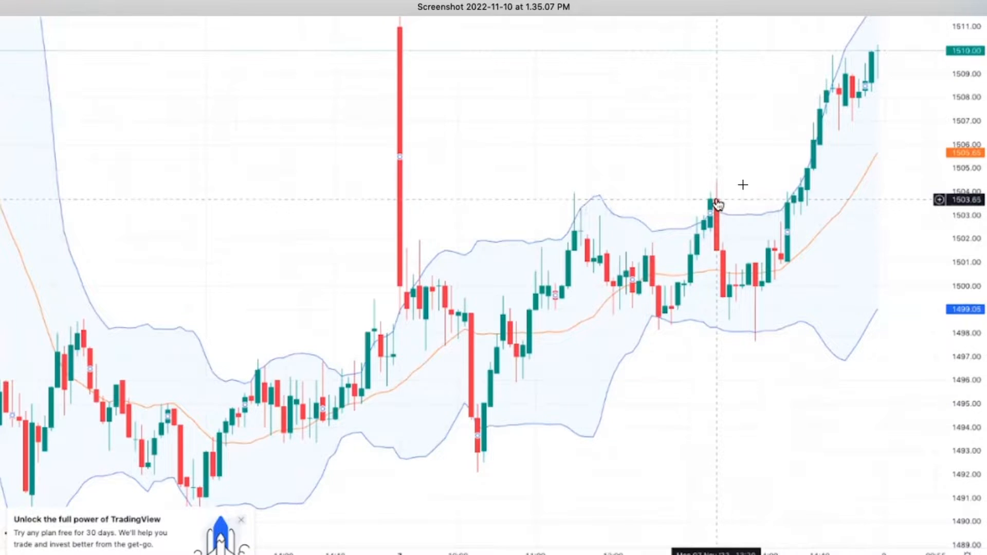
mouse_move(656, 245)
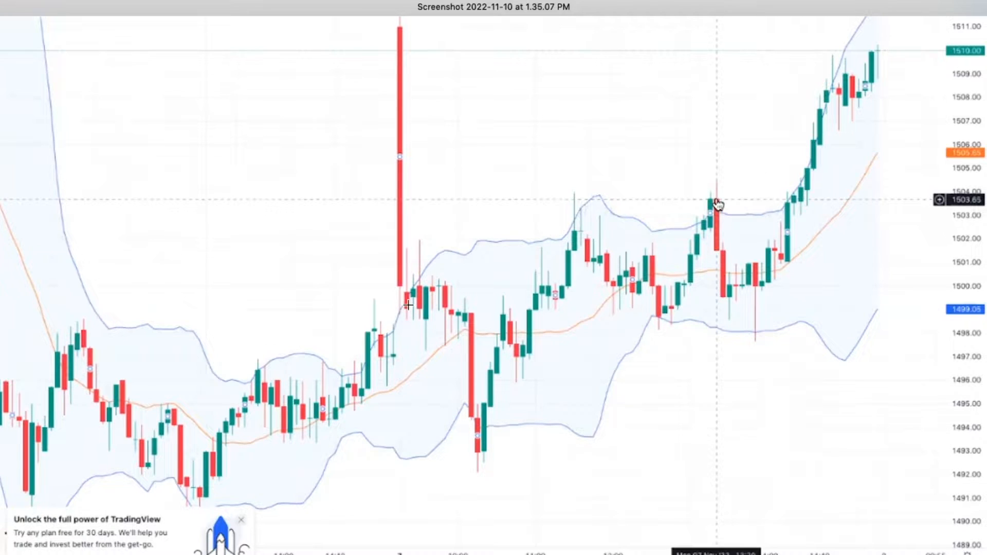
mouse_move(566, 219)
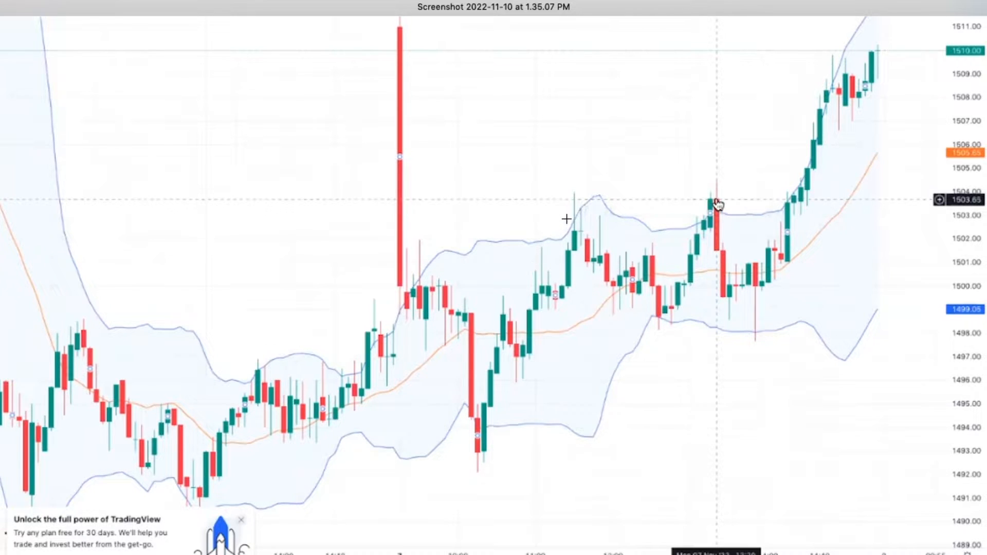
mouse_move(608, 246)
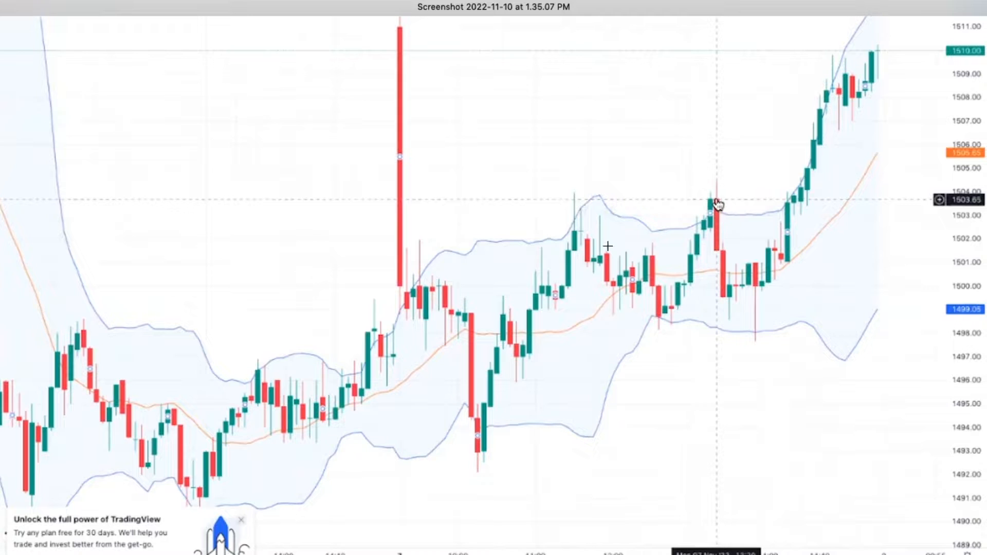
mouse_move(740, 213)
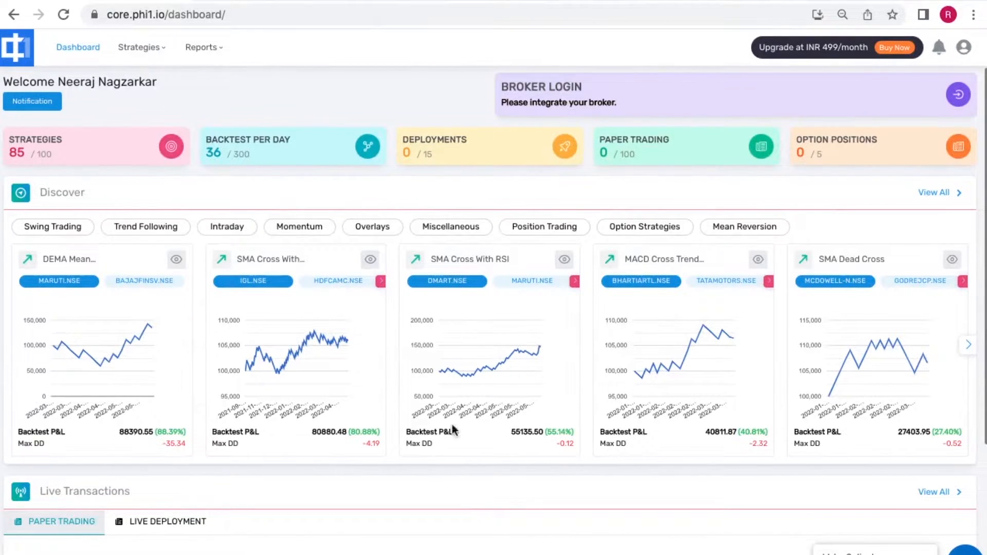
Start a new strategy via Strategies > Create Strategy and review the blank form.
left_click(139, 46)
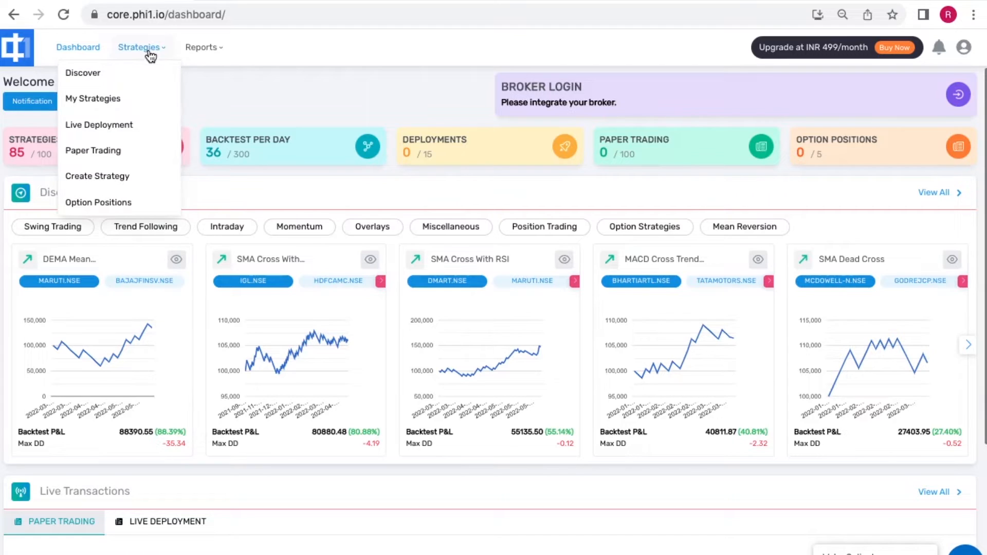
left_click(97, 176)
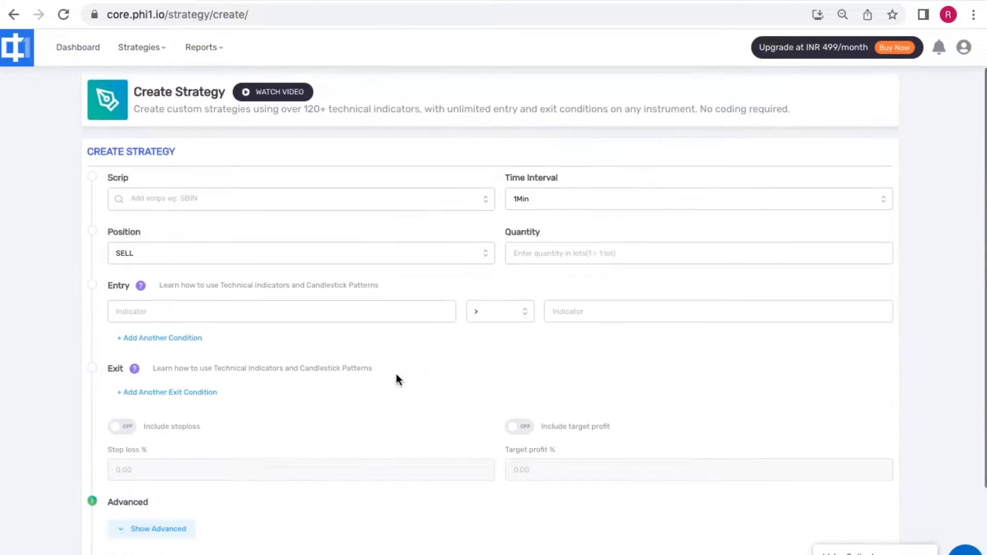
mouse_move(848, 403)
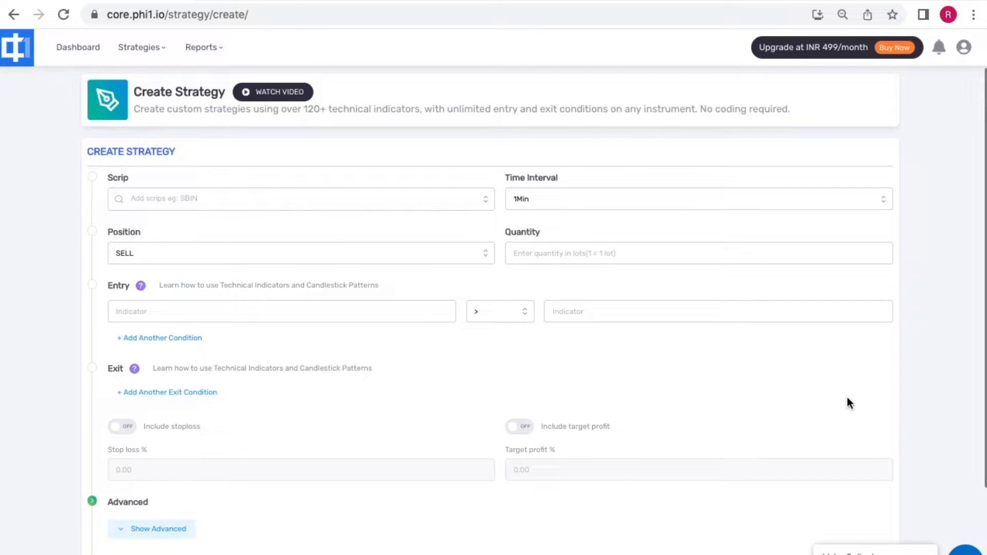
scroll("down", 3)
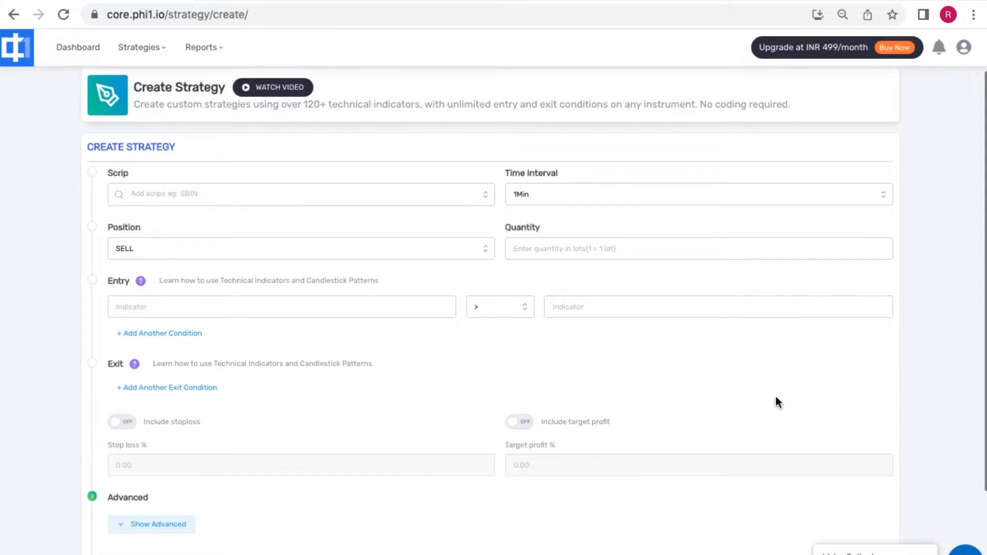
scroll("down", 3)
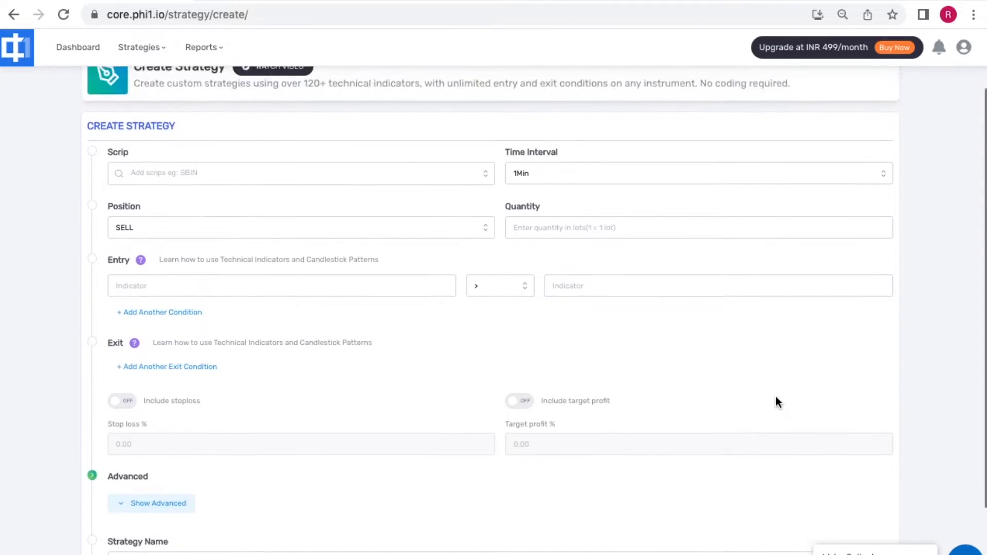
scroll("down", 3)
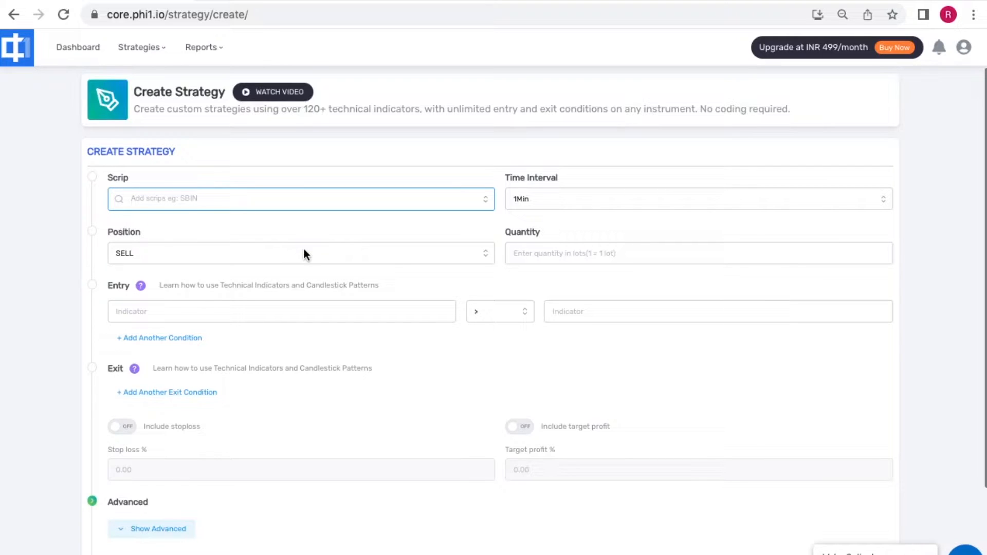
Search 'tcs' and add the TCS_F1.NFO futures contract as the first scrip.
type("tcs")
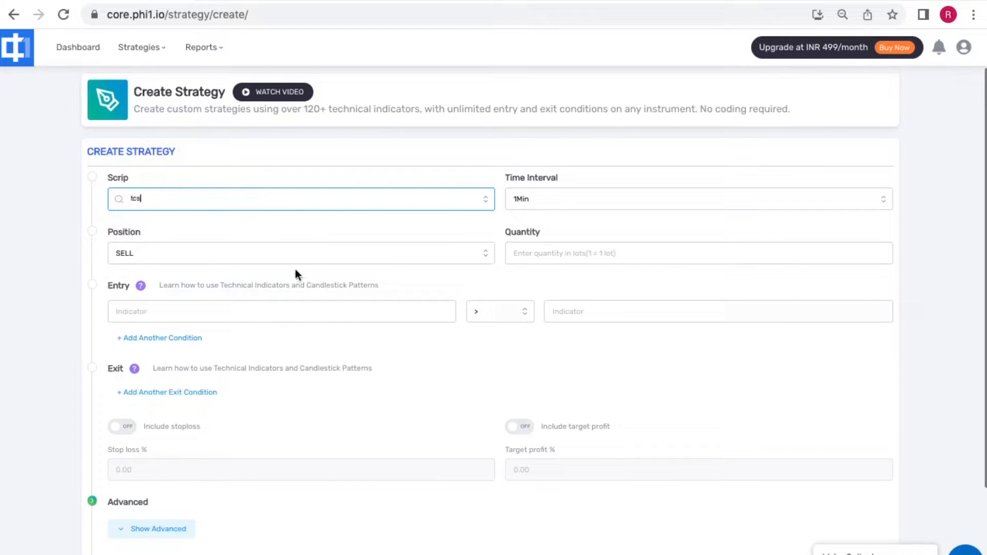
mouse_move(252, 223)
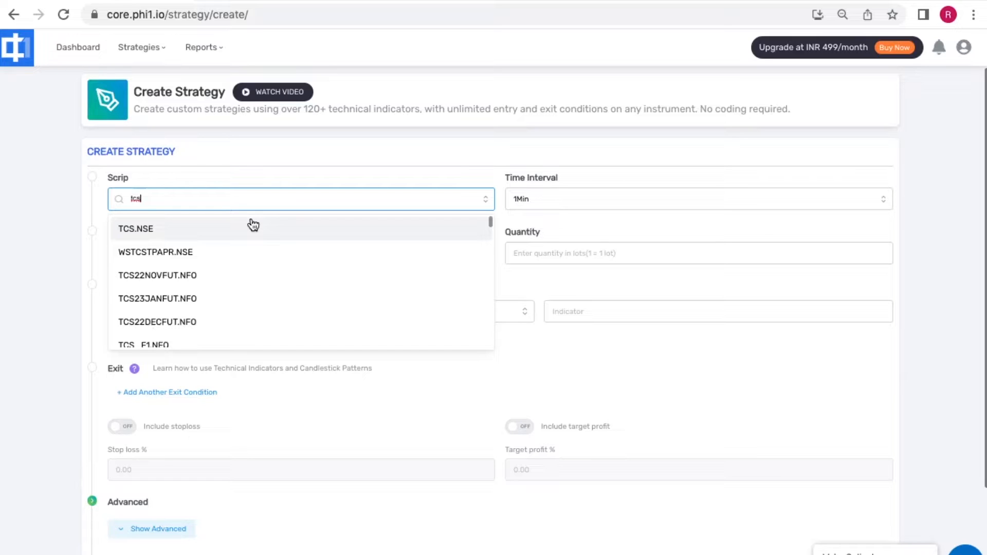
scroll("down", 3)
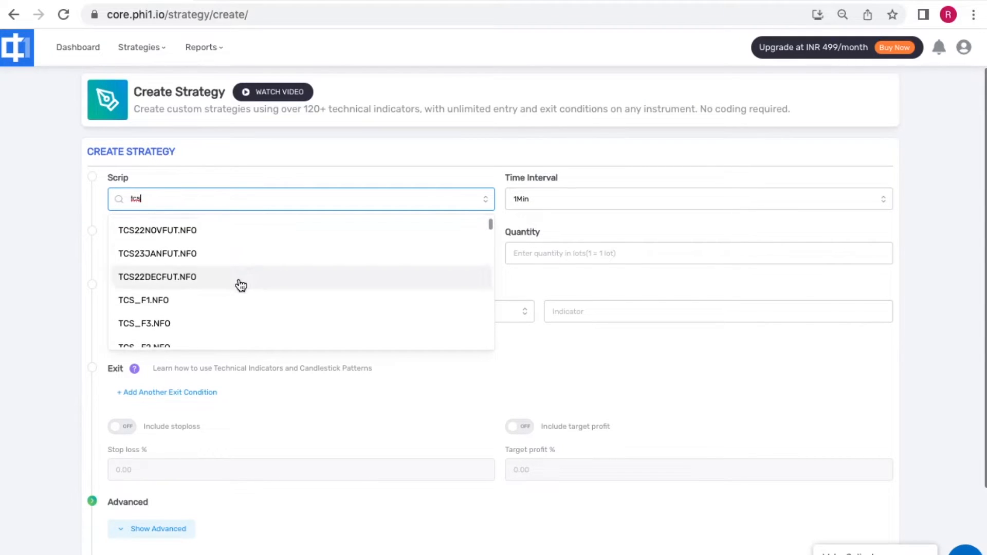
left_click(143, 299)
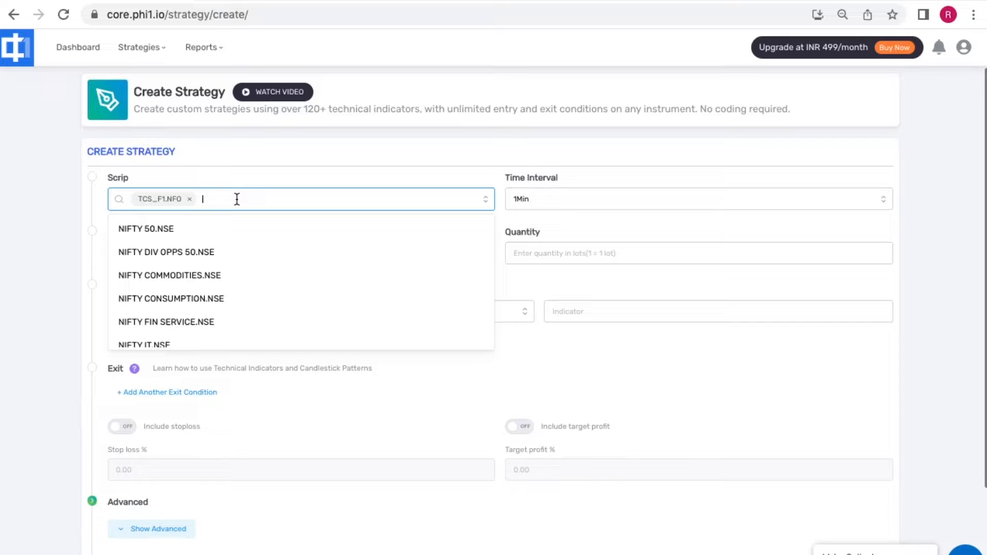
Search 'reliance' and add RELIANCE_F1.NFO to the scrip list.
type("reliance")
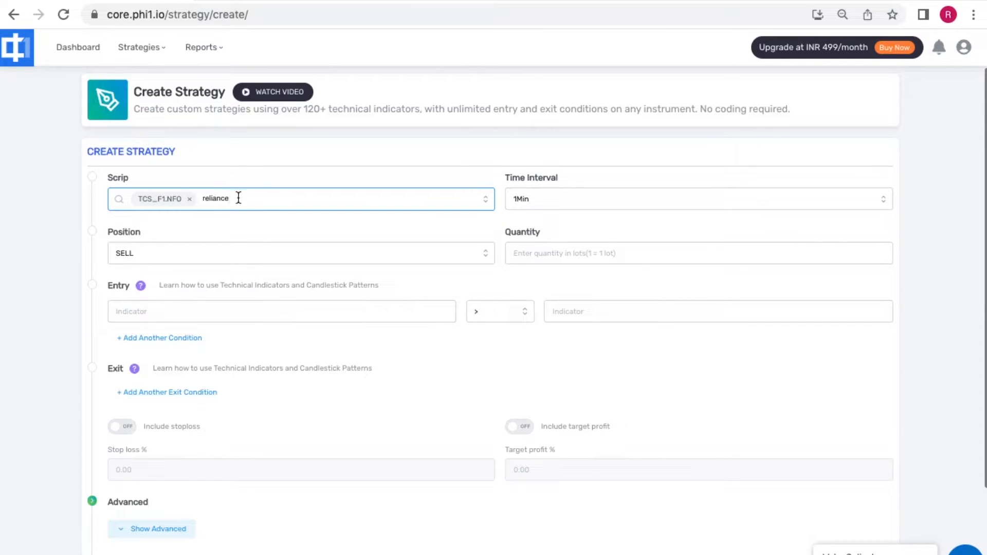
left_click(252, 199)
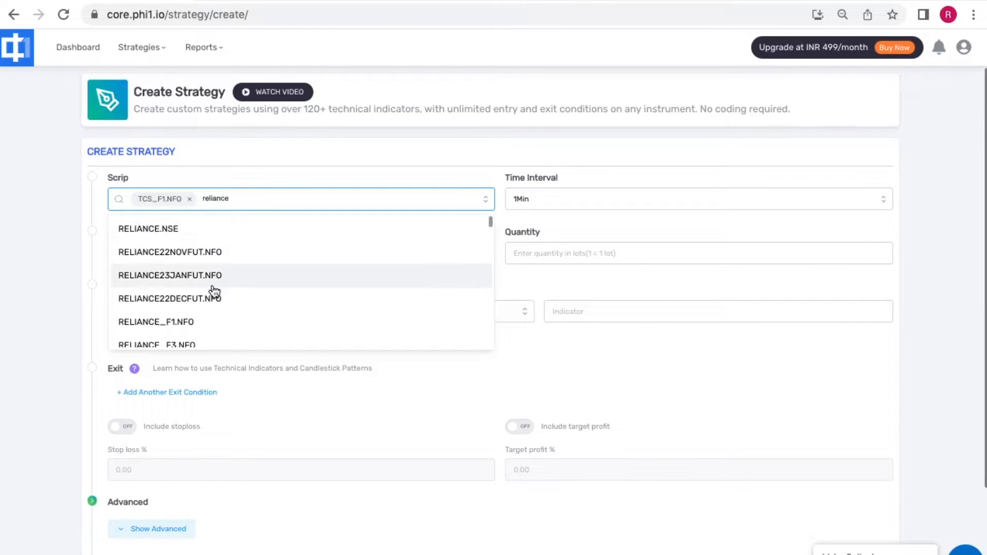
left_click(156, 322)
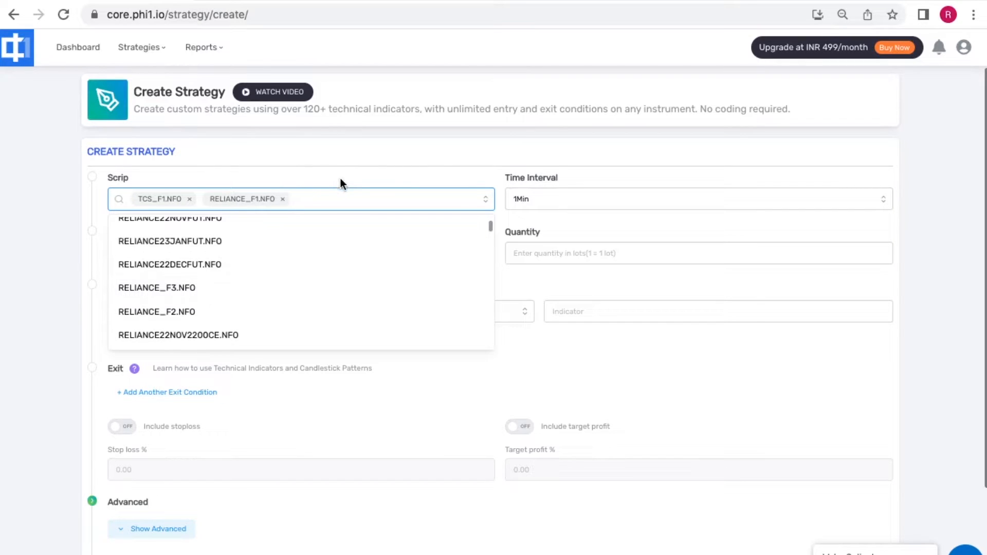
Search 'sbi' and add SBICARD_F3.NFO to the strategy's scrips.
type("sbi")
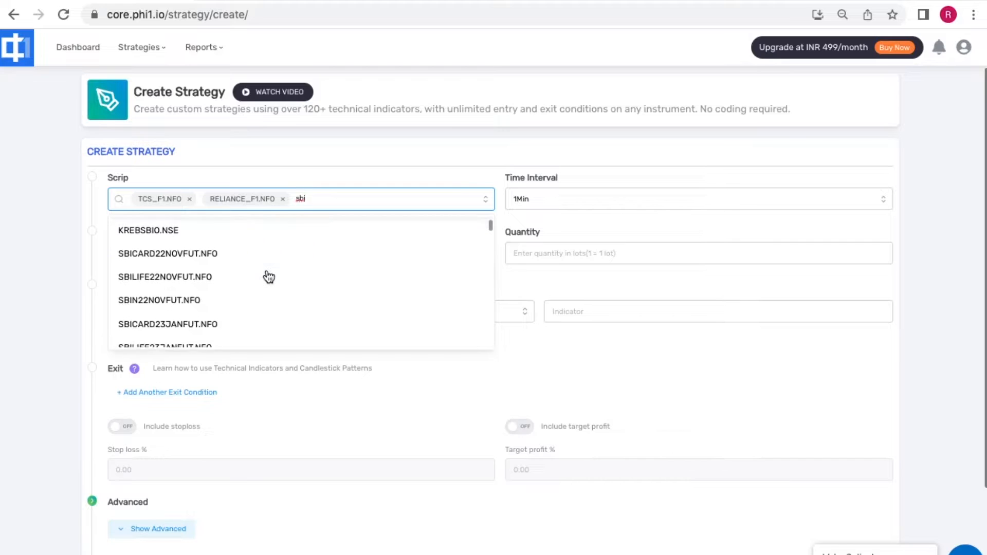
scroll("down", 3)
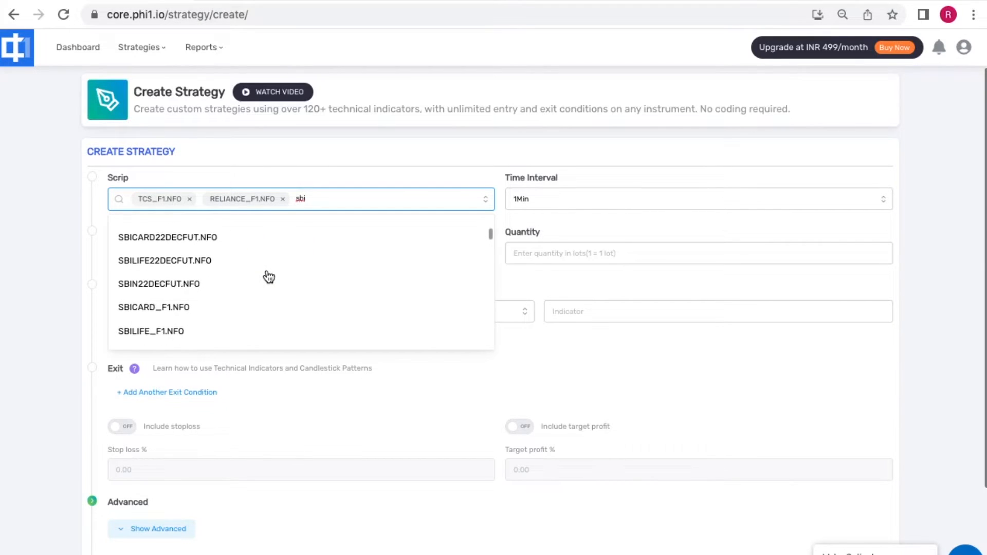
scroll("down", 3)
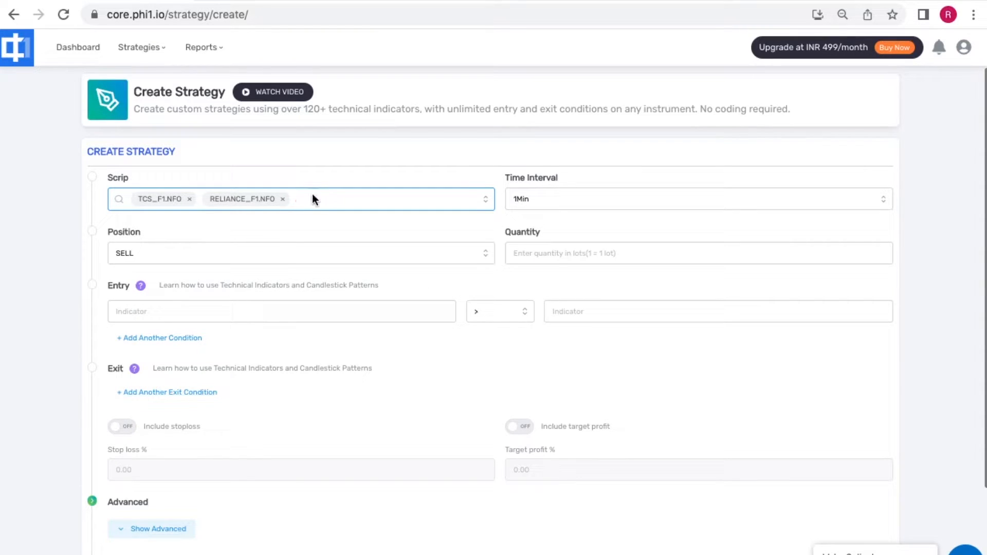
type("sbi")
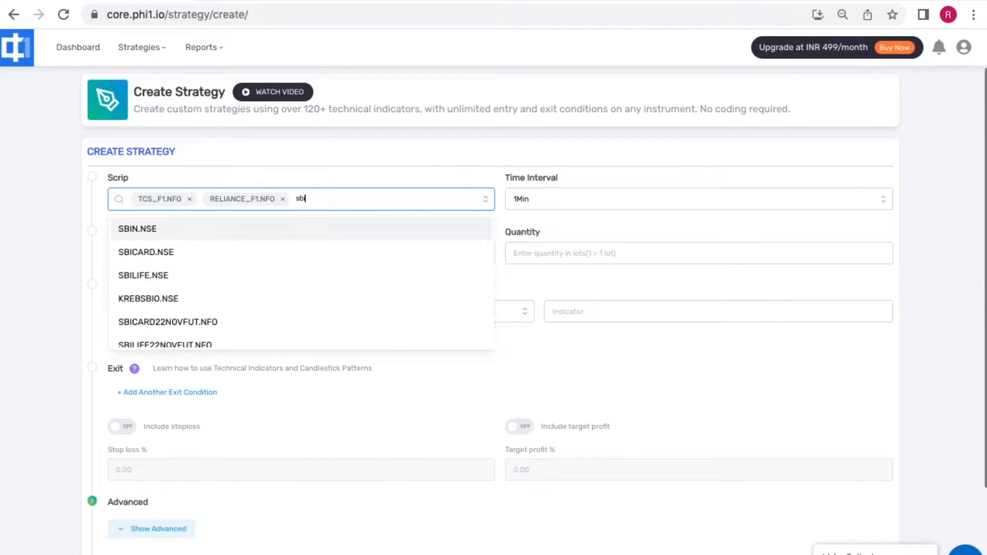
scroll("down", 3)
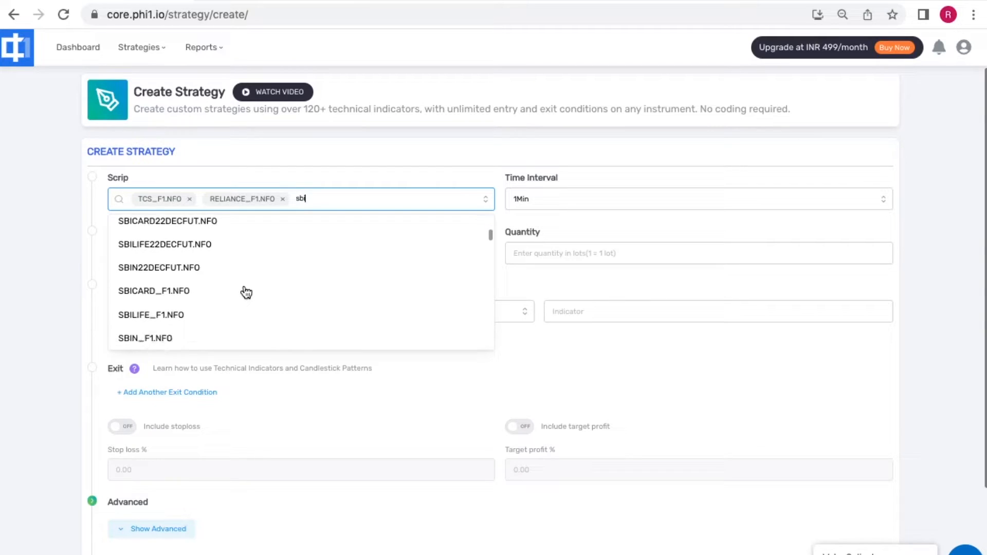
scroll("down", 3)
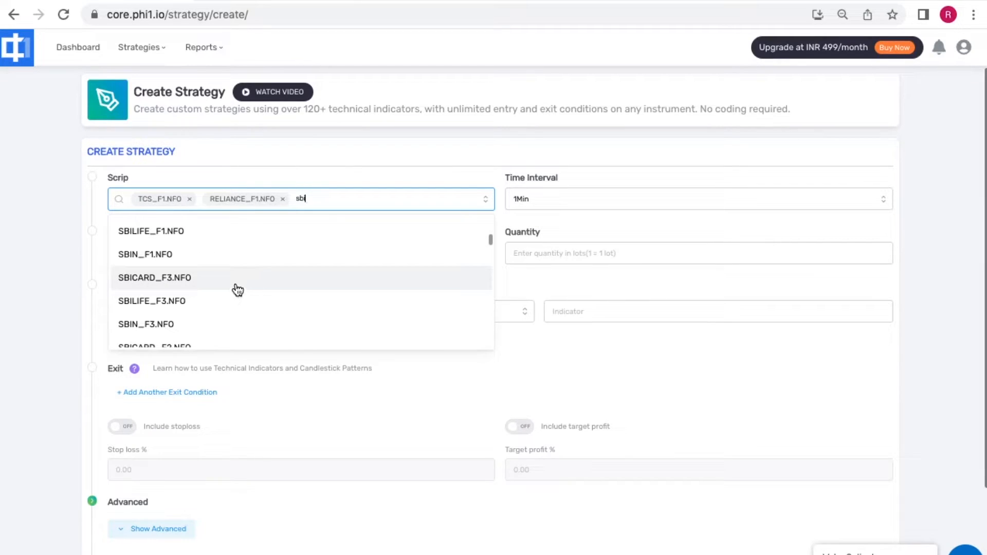
left_click(154, 278)
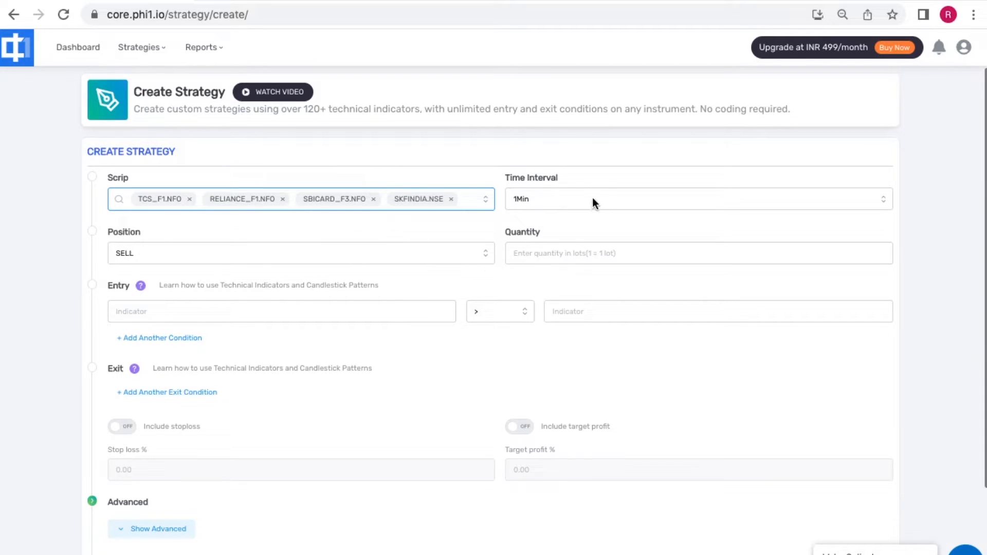
Set the time interval to 1H and the quantity to 100.
left_click(696, 198)
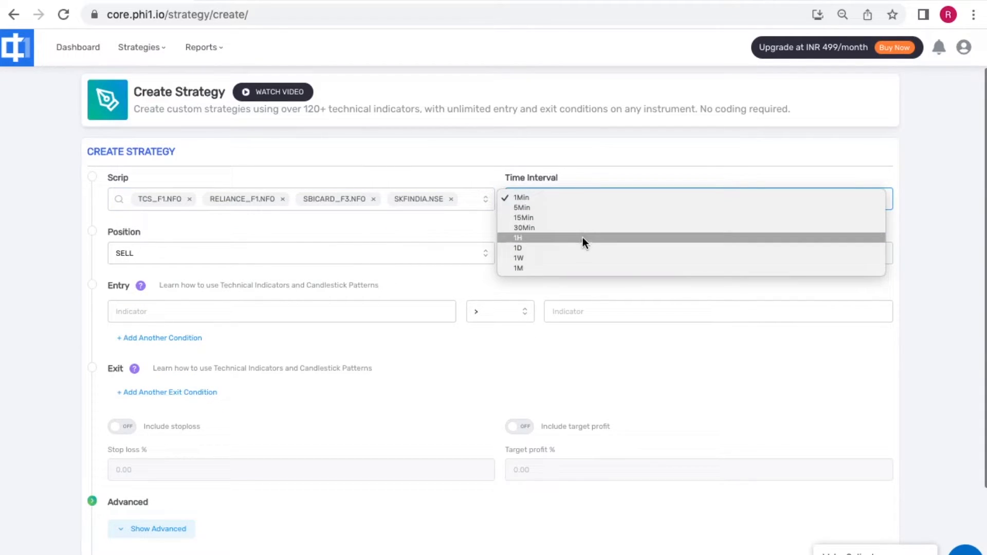
left_click(518, 237)
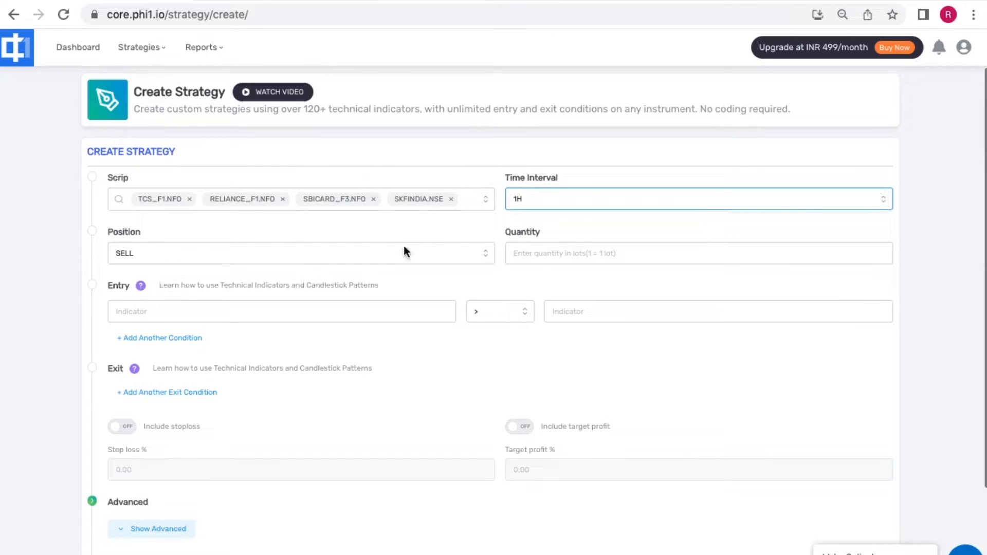
type("1")
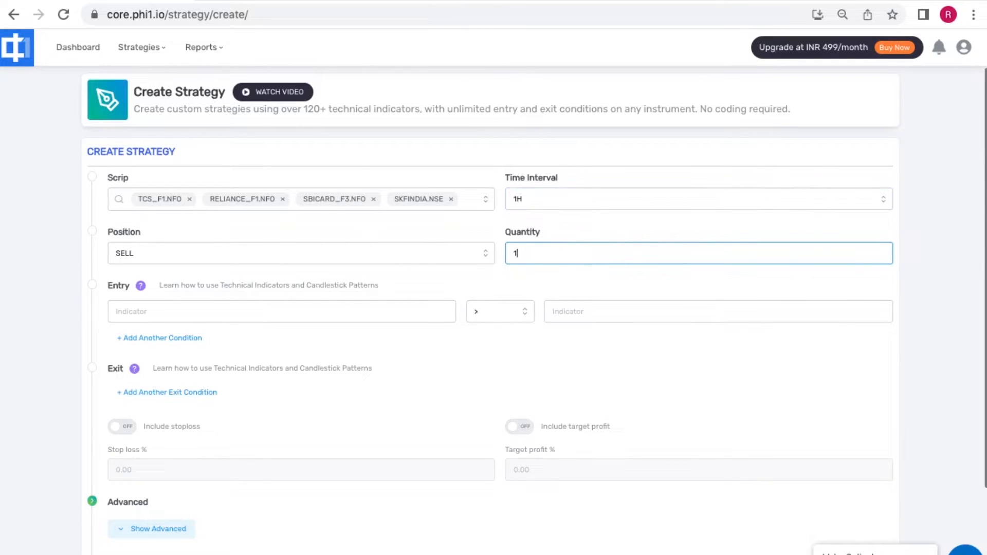
type("00")
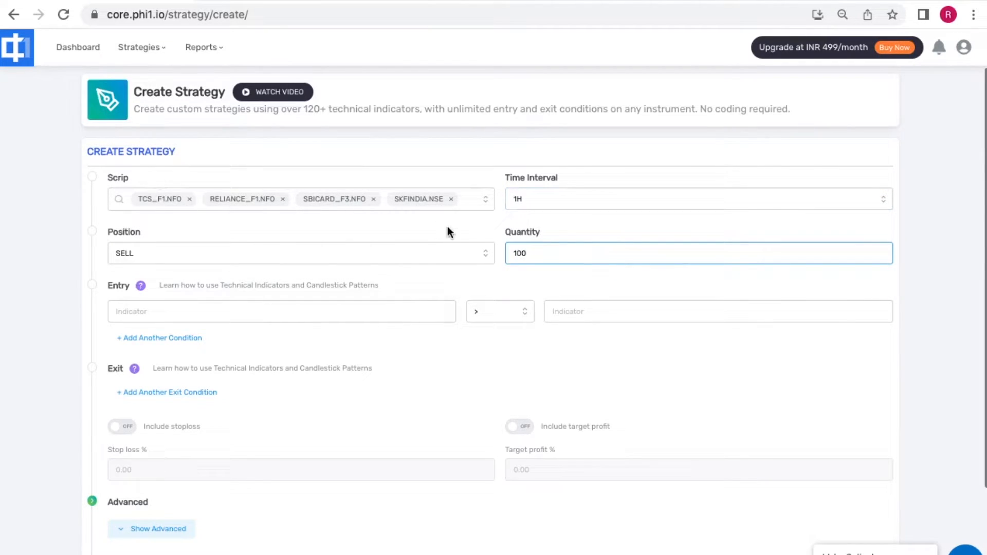
Begin the entry rule as close < bb, heading toward the upper Bollinger band.
left_click(282, 310)
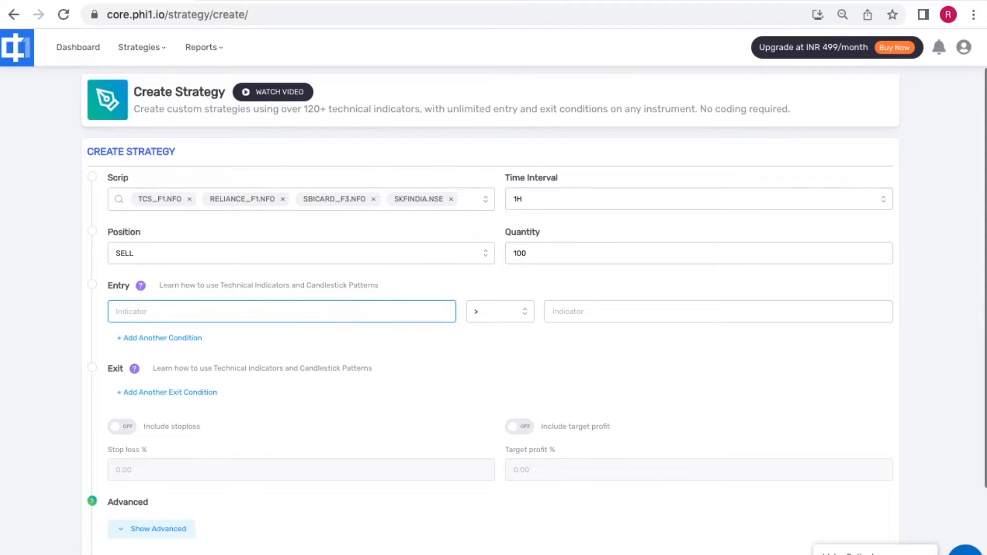
type("close")
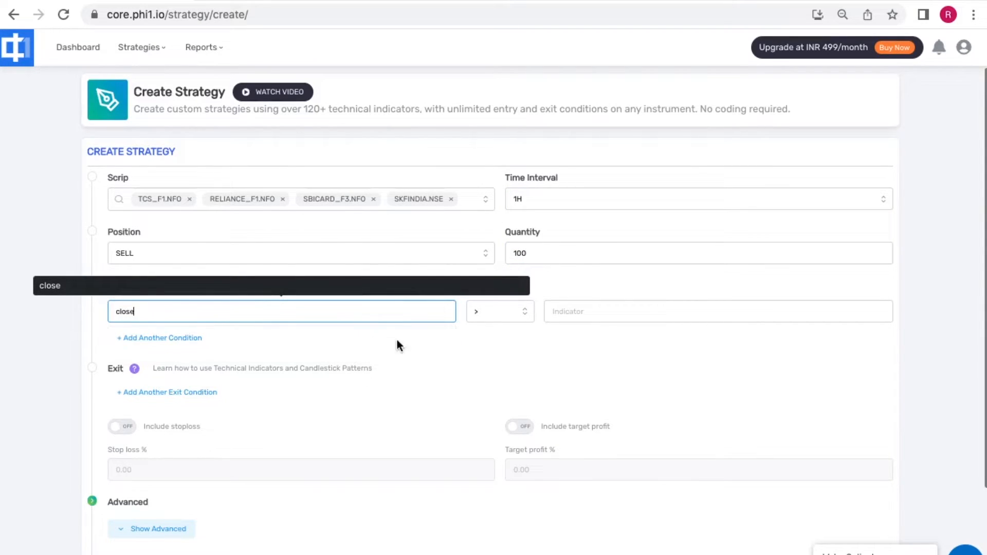
left_click(499, 311)
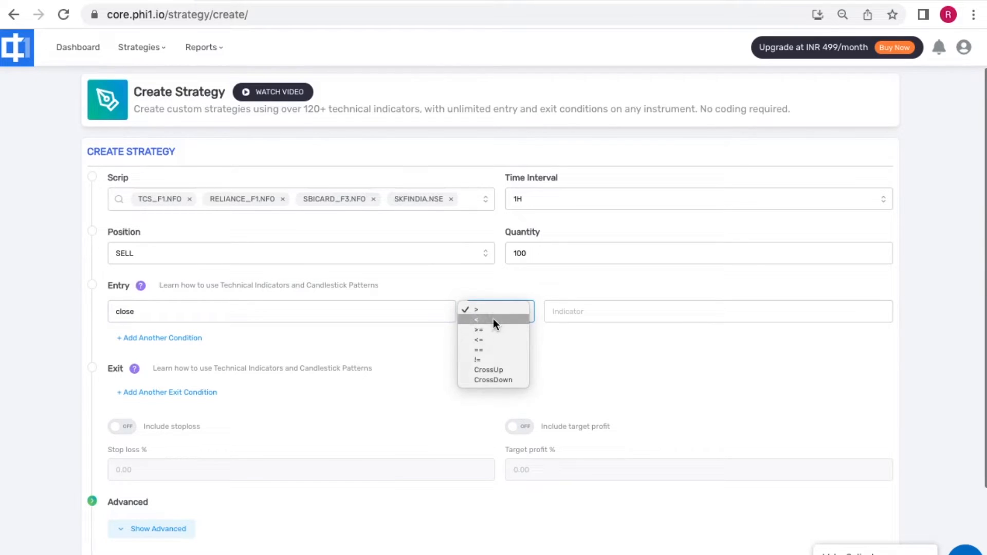
type("bb")
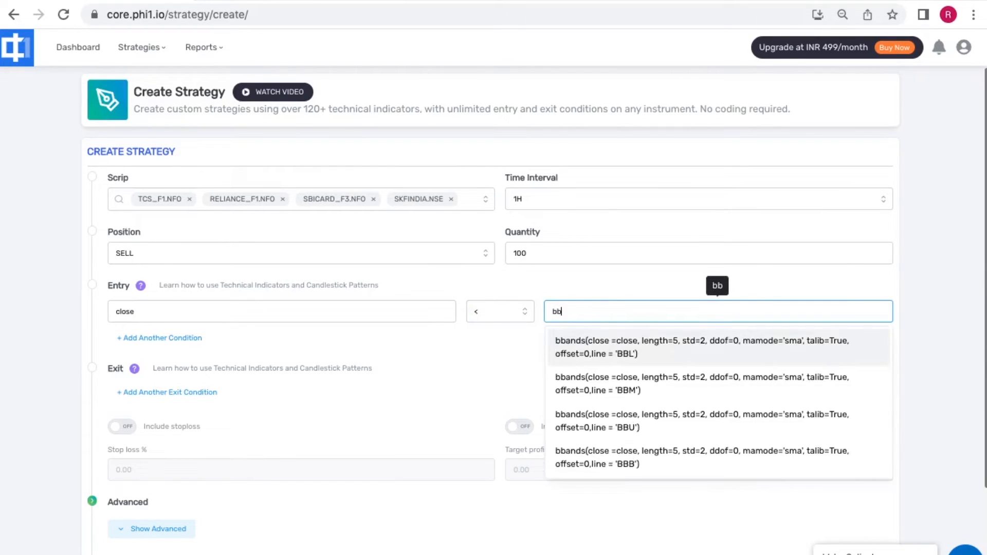
mouse_move(630, 434)
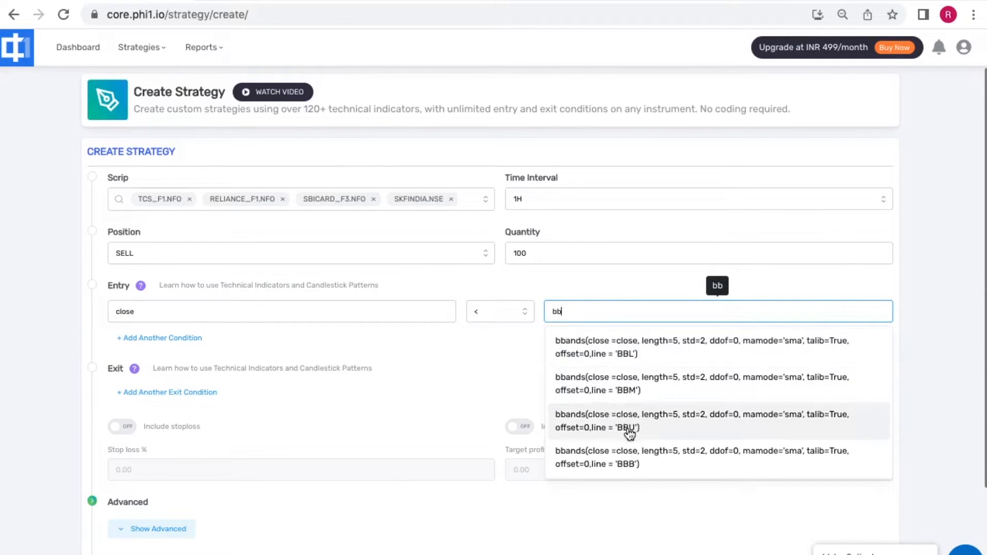
mouse_move(657, 436)
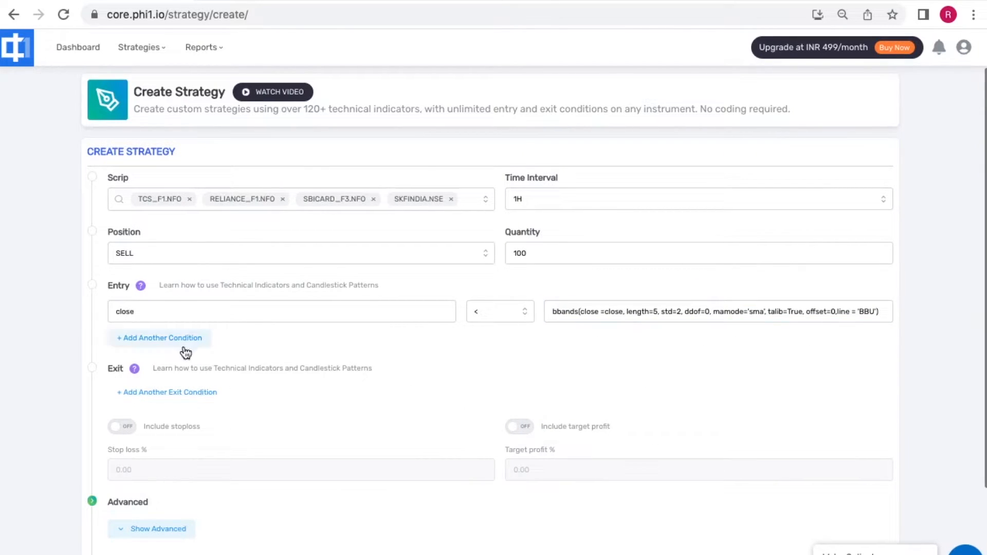
Add an exit condition of close > a Bollinger band line.
left_click(167, 391)
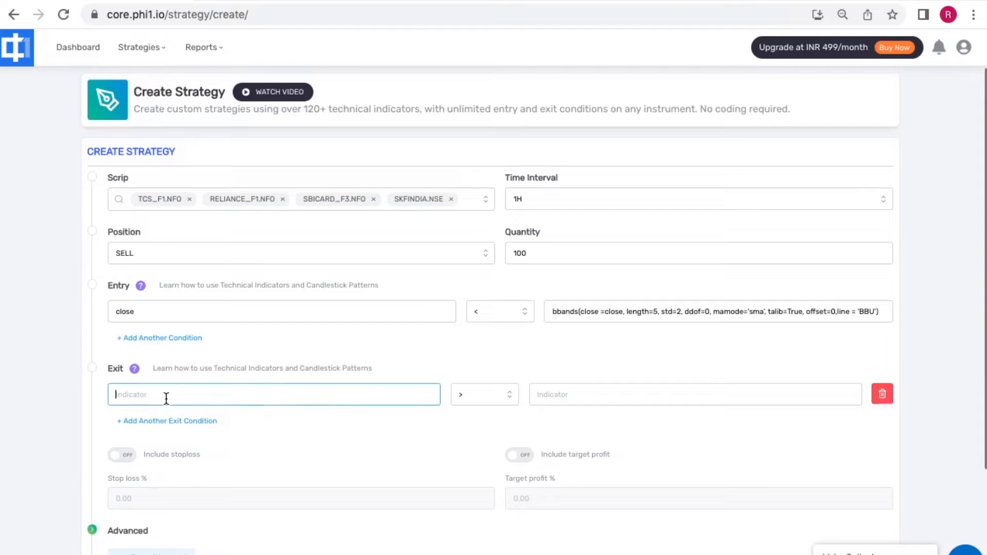
type("close")
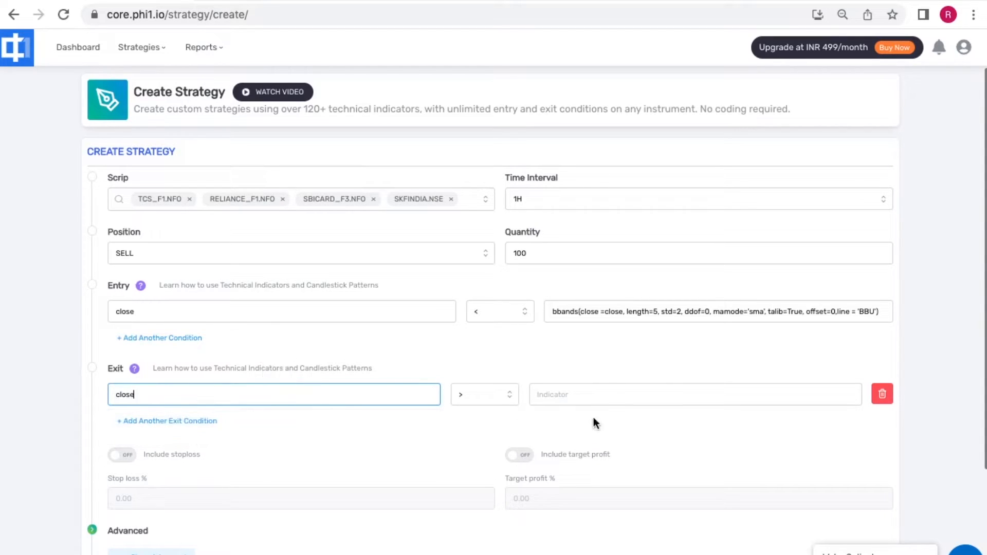
type("bb")
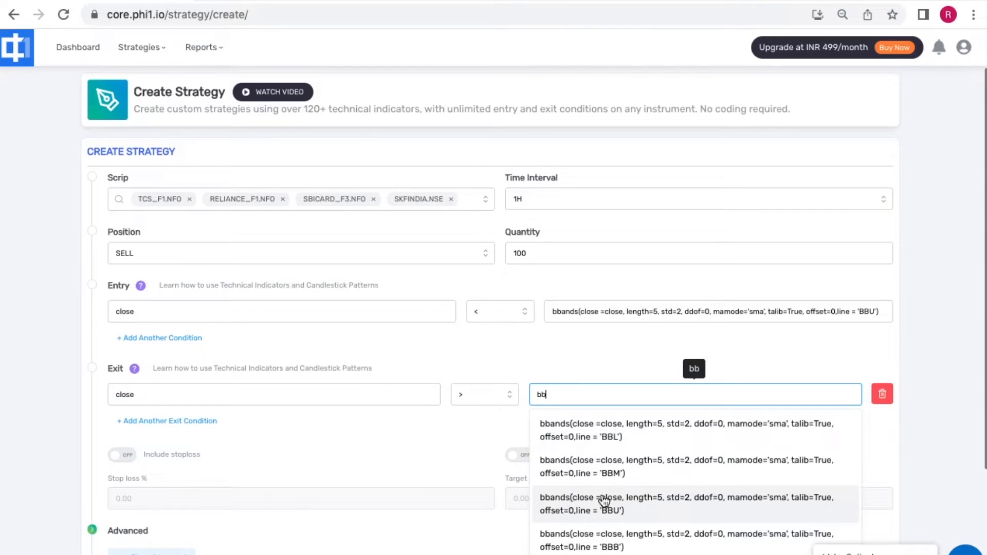
mouse_move(604, 530)
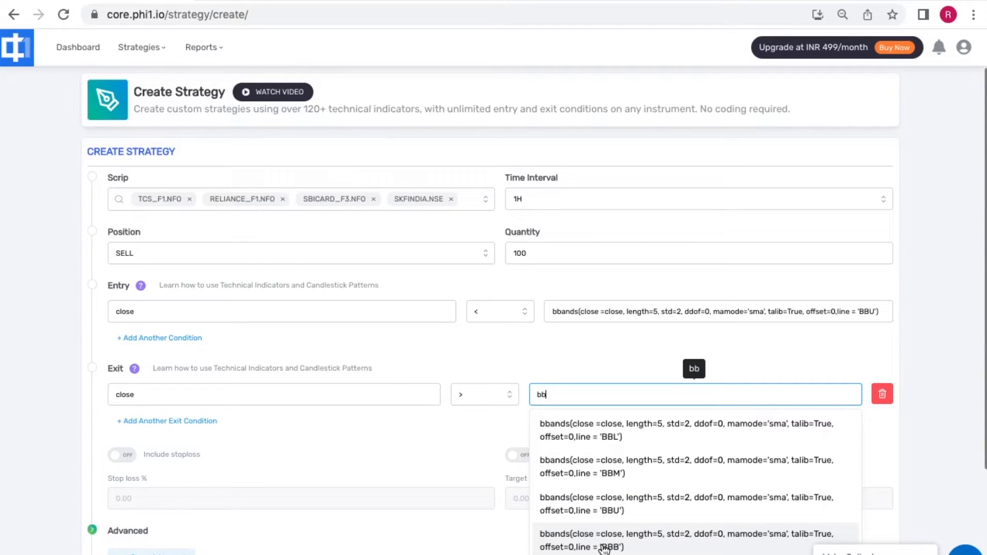
mouse_move(585, 515)
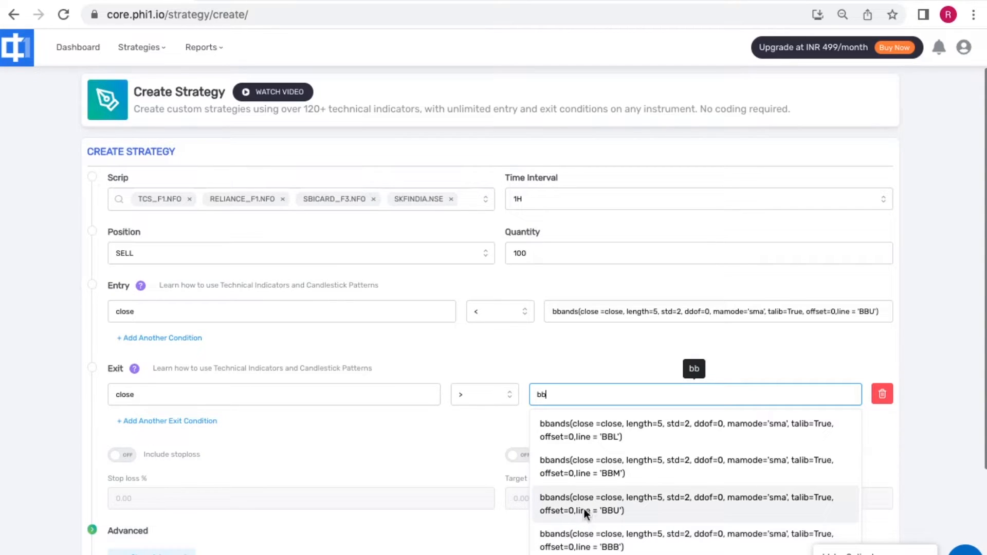
left_click(688, 504)
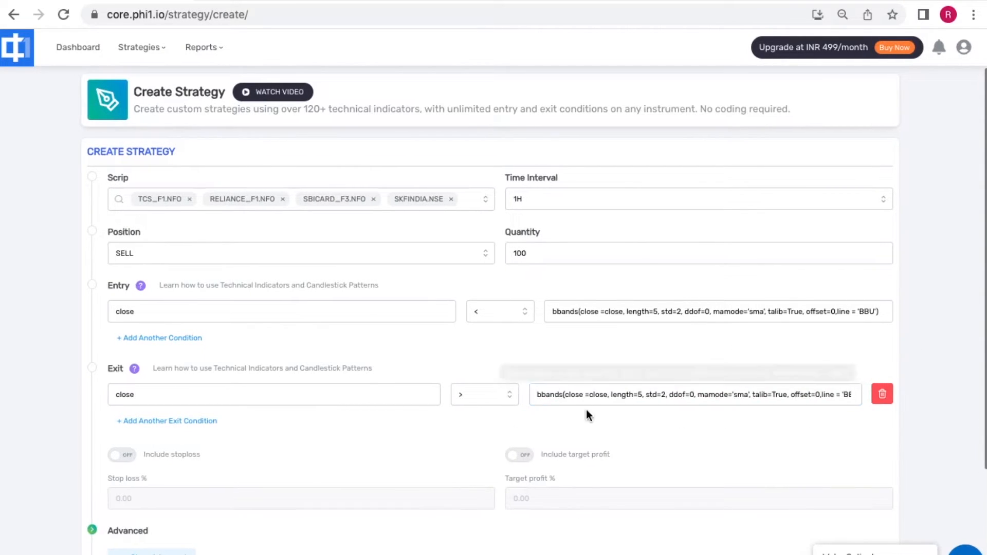
Enable a 0.25% stop loss and switch on the 0.50% target profit.
scroll("down", 3)
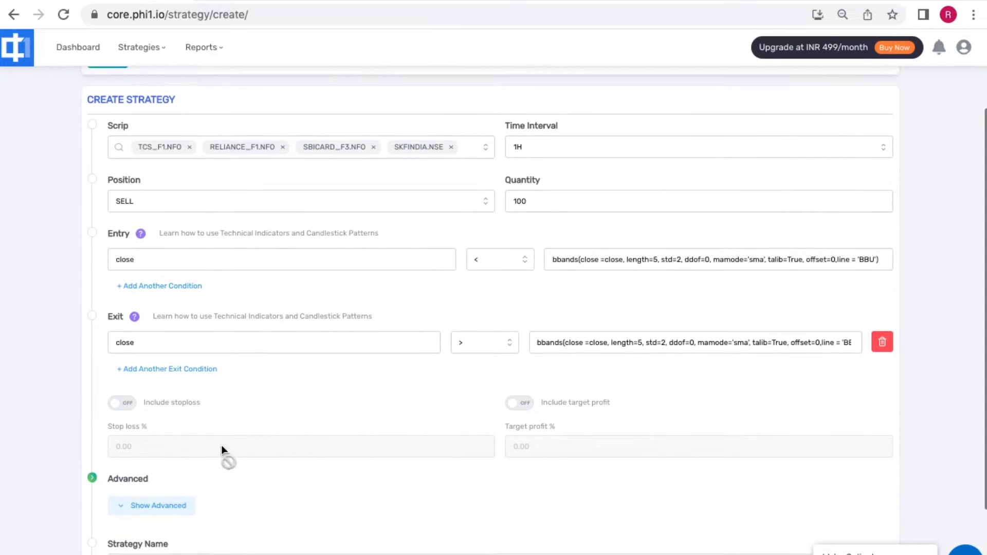
left_click(121, 403)
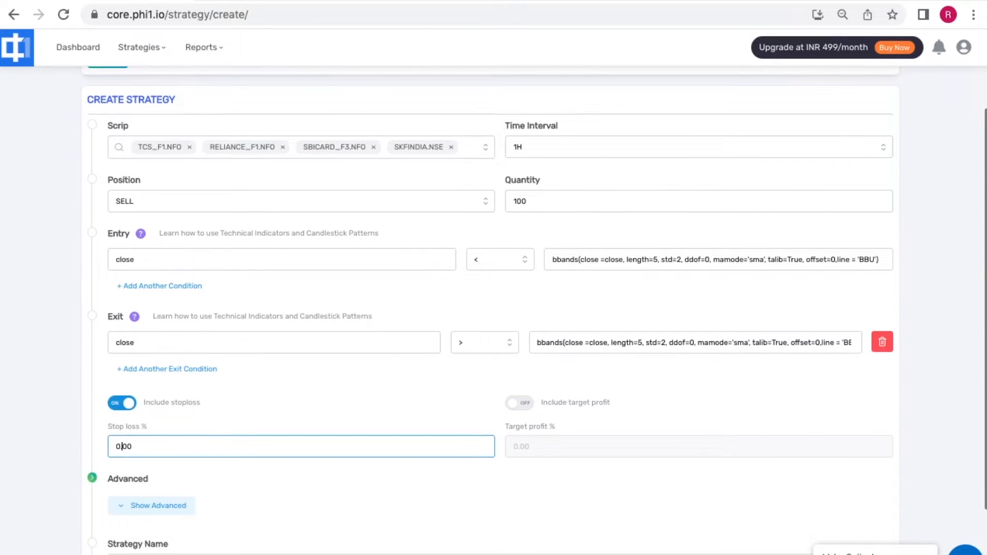
type("0.20")
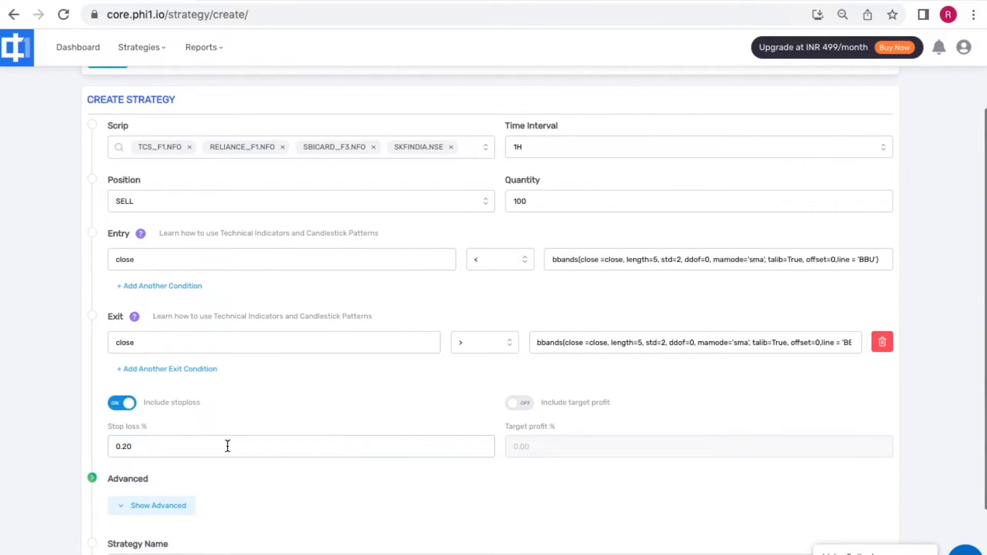
type("0.25")
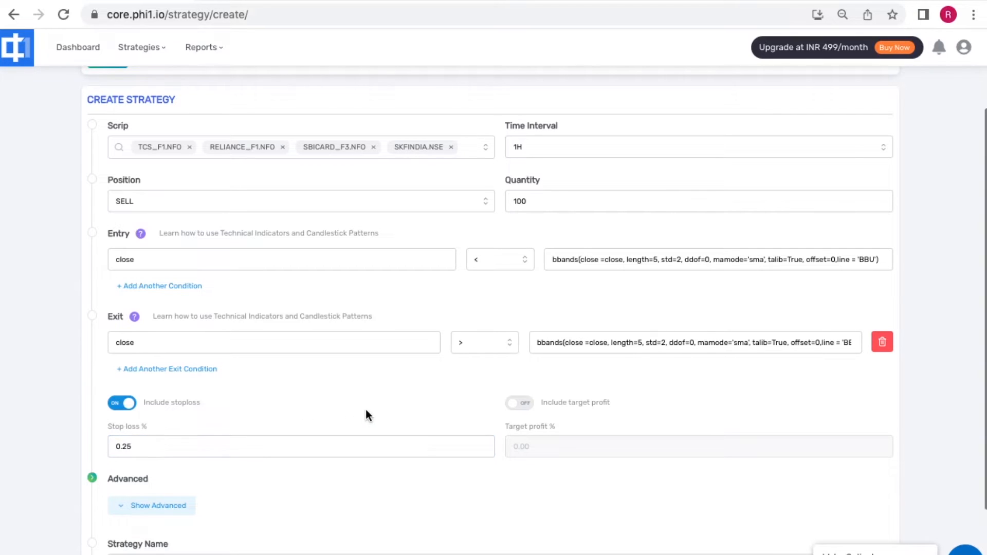
left_click(518, 403)
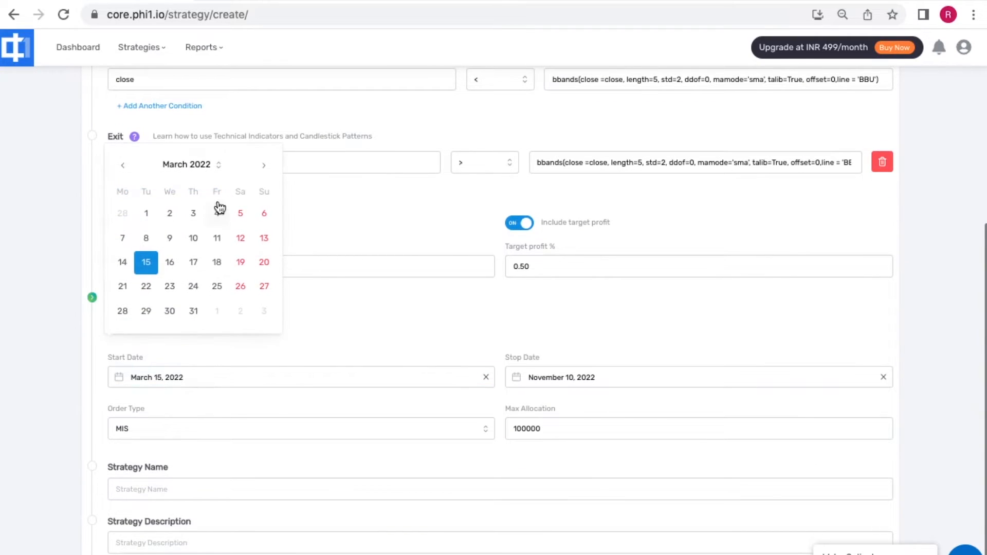
Set the backtest window to August 1 – August 31, 2022.
left_click(265, 164)
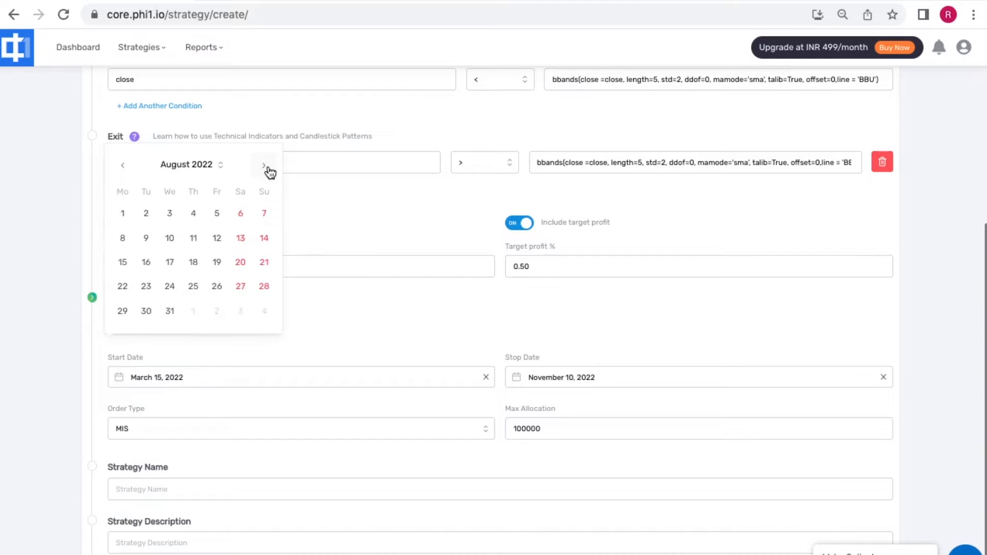
left_click(123, 213)
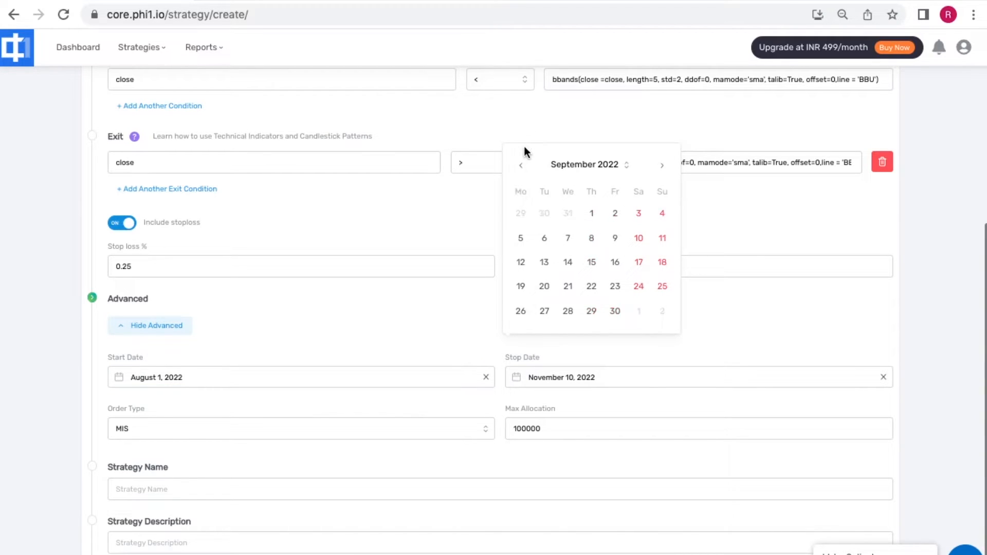
left_click(520, 164)
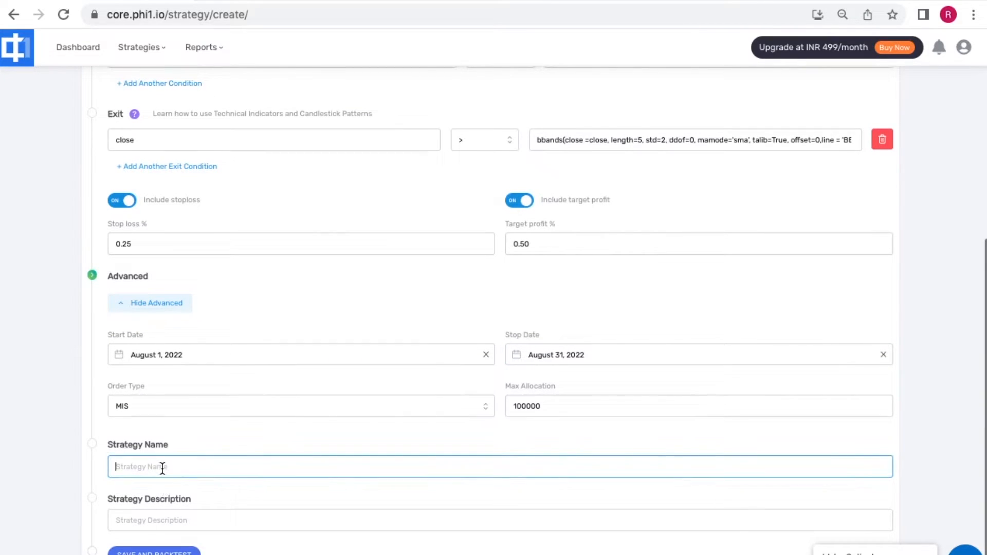
Name the strategy 'BB Mean Reversion' and launch Save and Backtest.
type("BB")
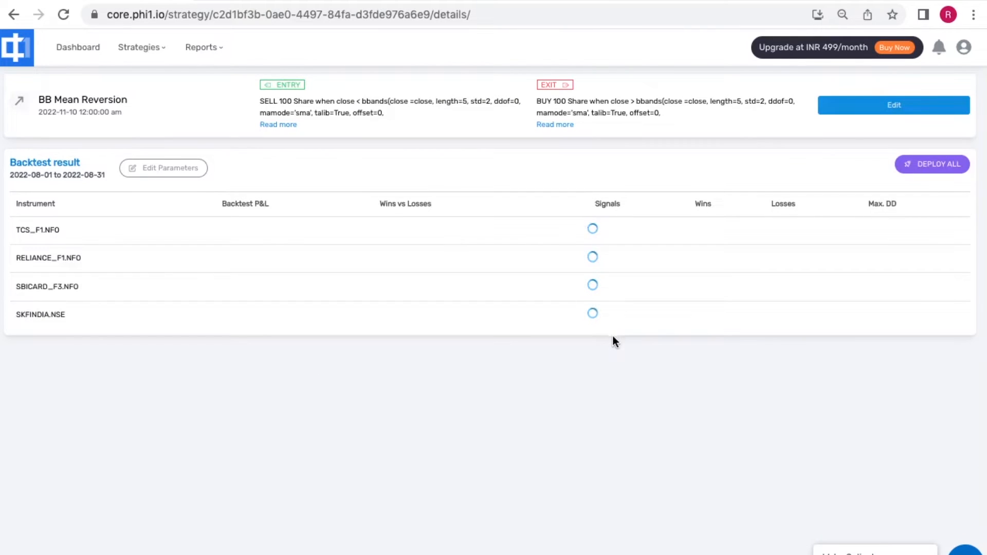
mouse_move(626, 405)
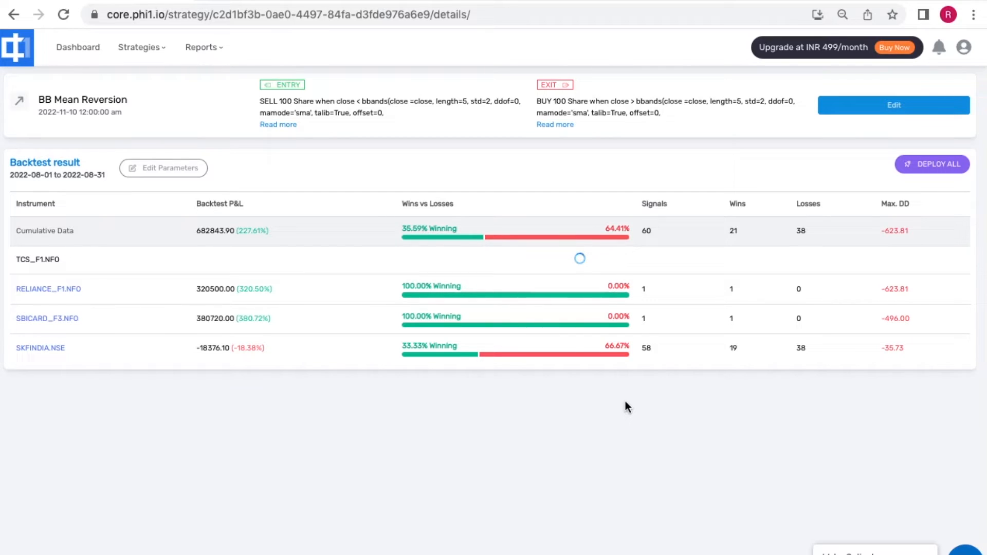
mouse_move(698, 442)
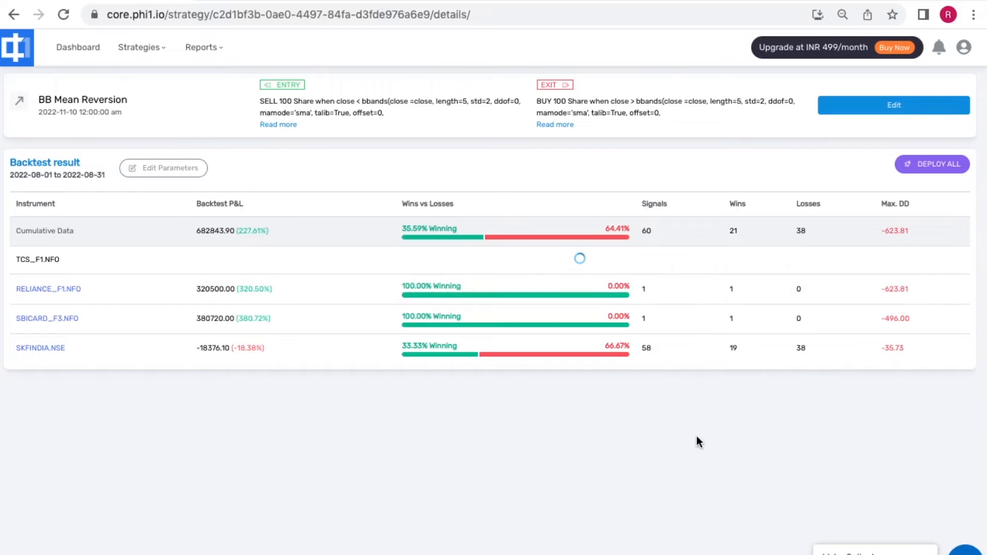
mouse_move(560, 294)
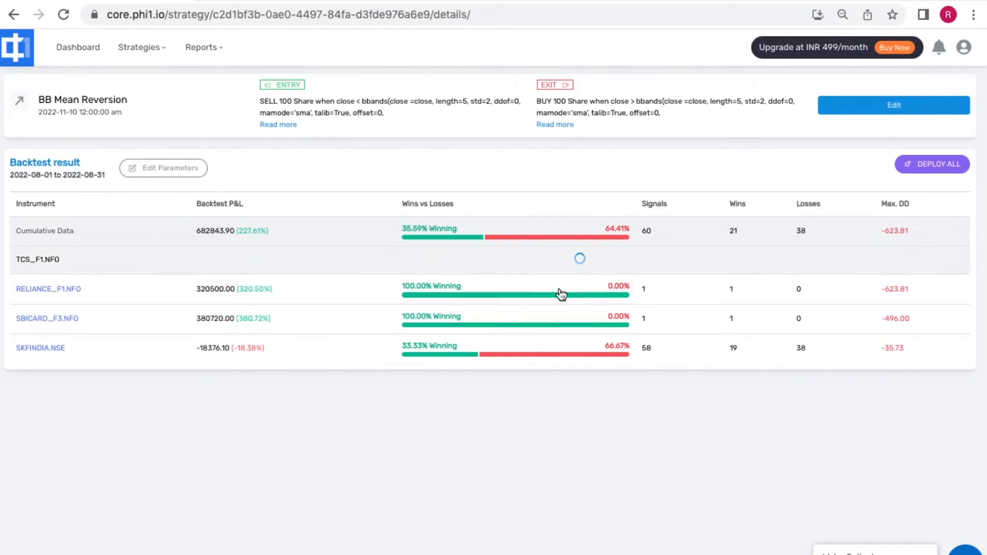
mouse_move(585, 425)
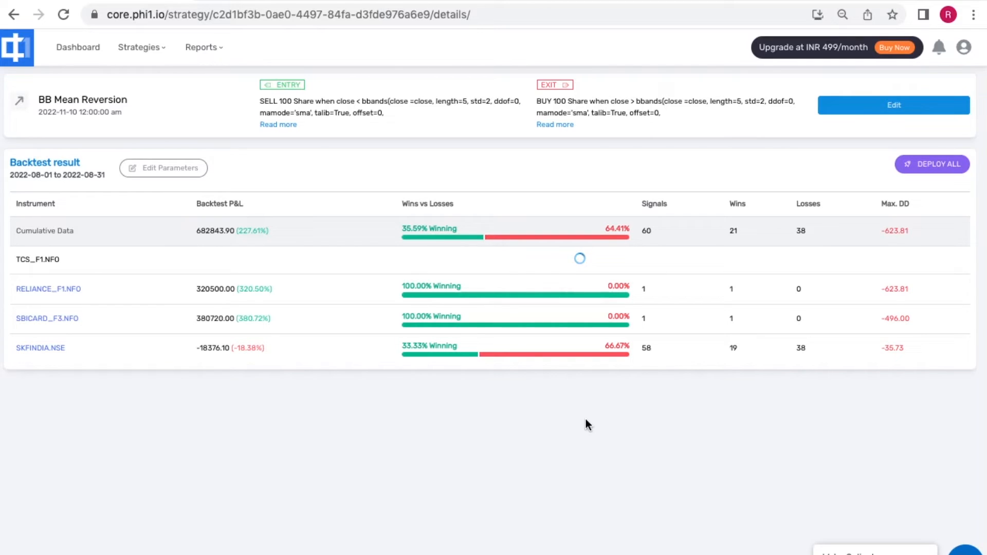
Edit out SKFINDIA.NSE and rerun Save and Backtest on the three futures scrips.
left_click(892, 104)
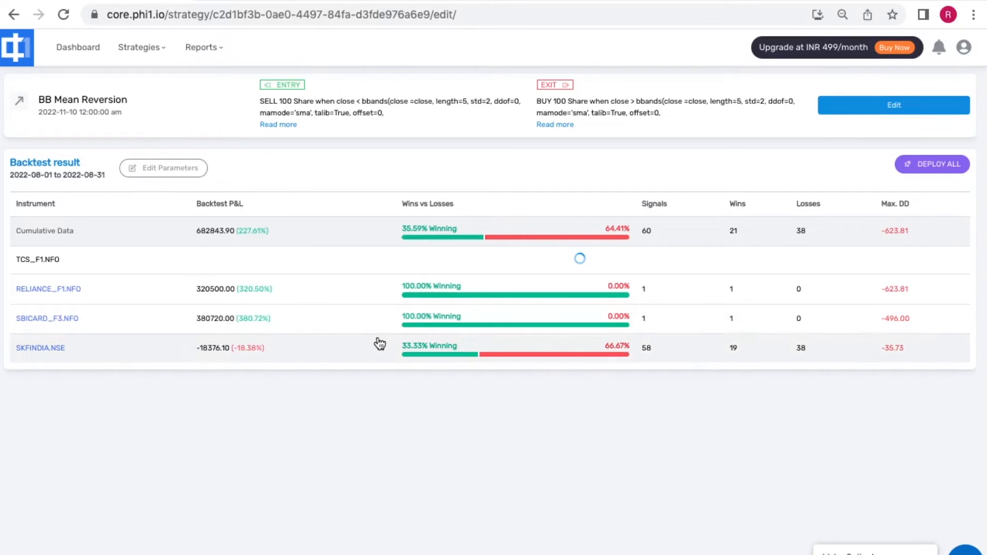
left_click(893, 105)
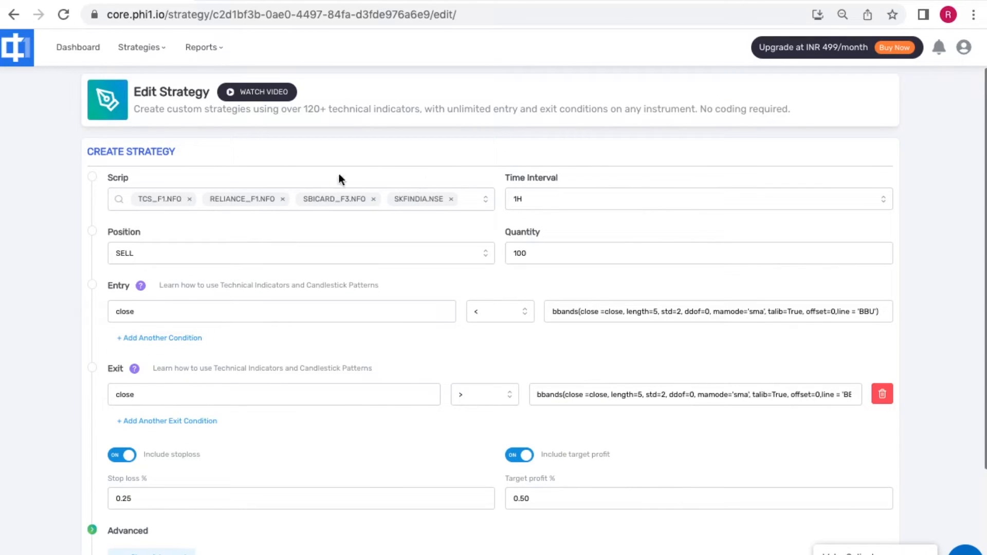
scroll("down", 3)
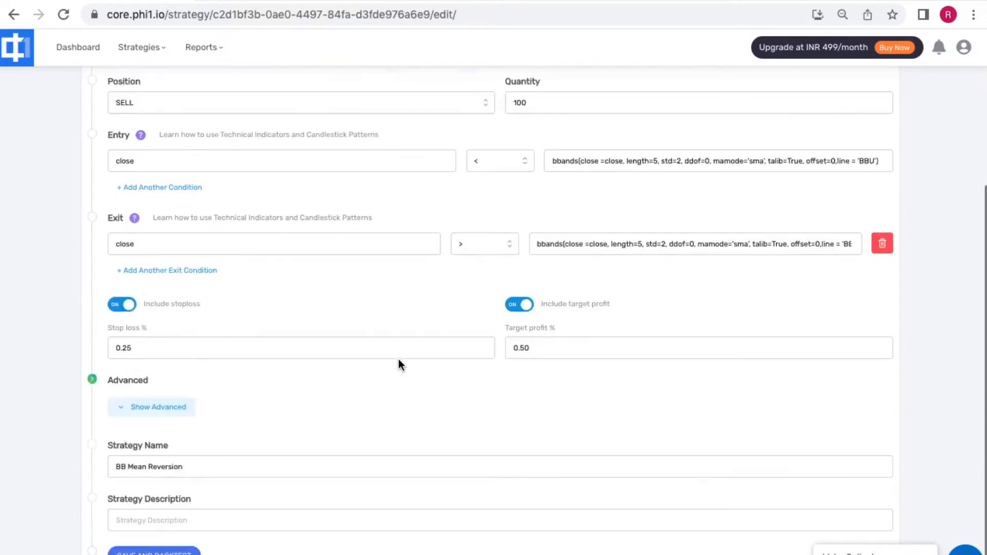
left_click(153, 551)
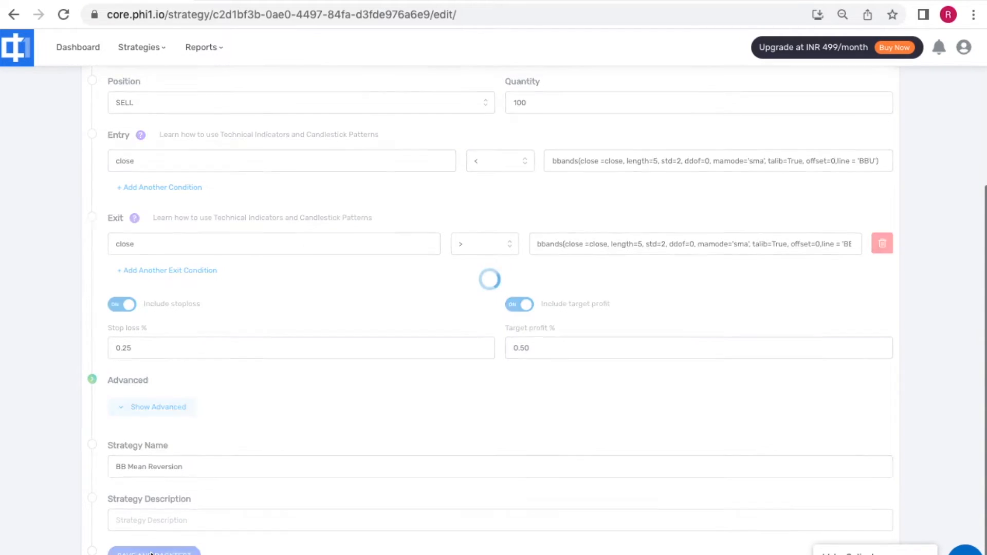
left_click(153, 553)
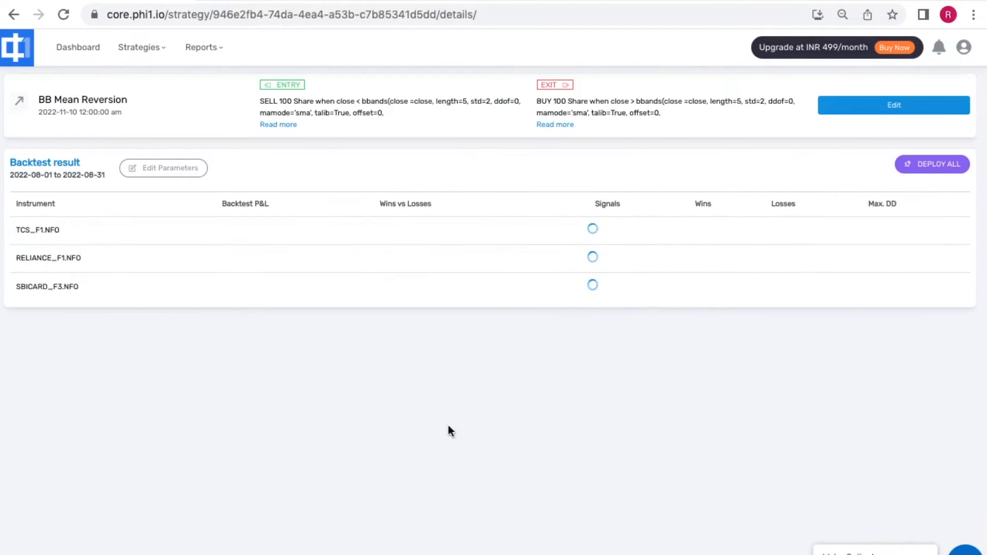
mouse_move(396, 428)
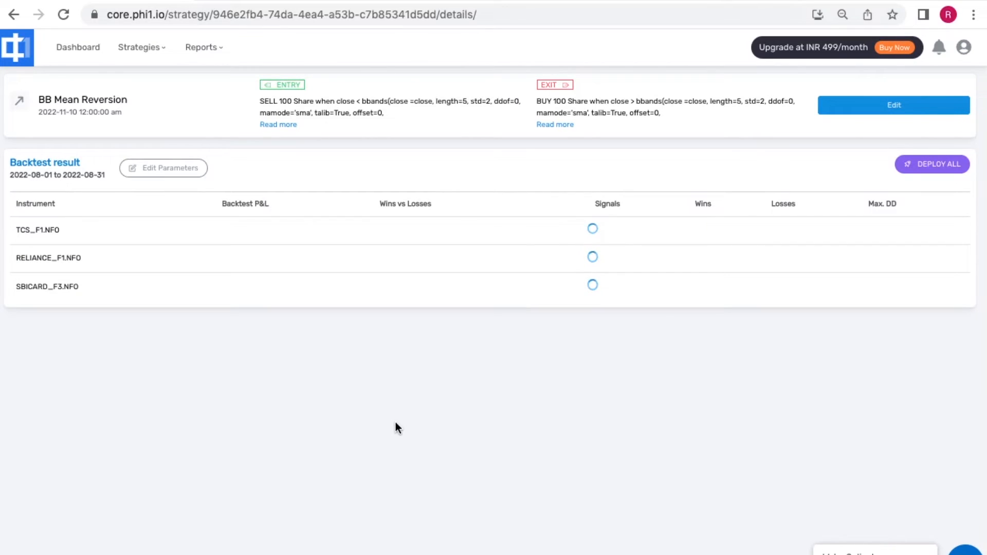
mouse_move(579, 229)
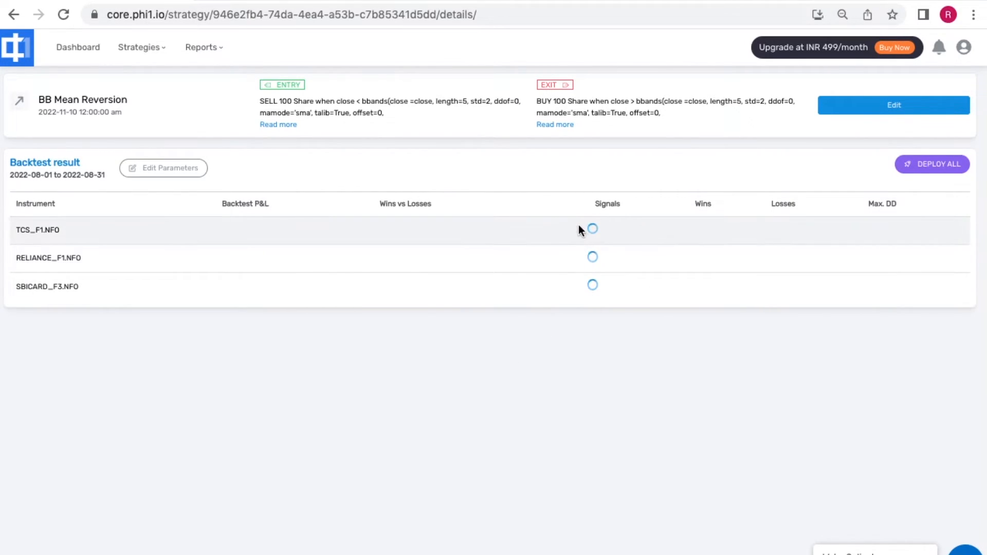
mouse_move(601, 397)
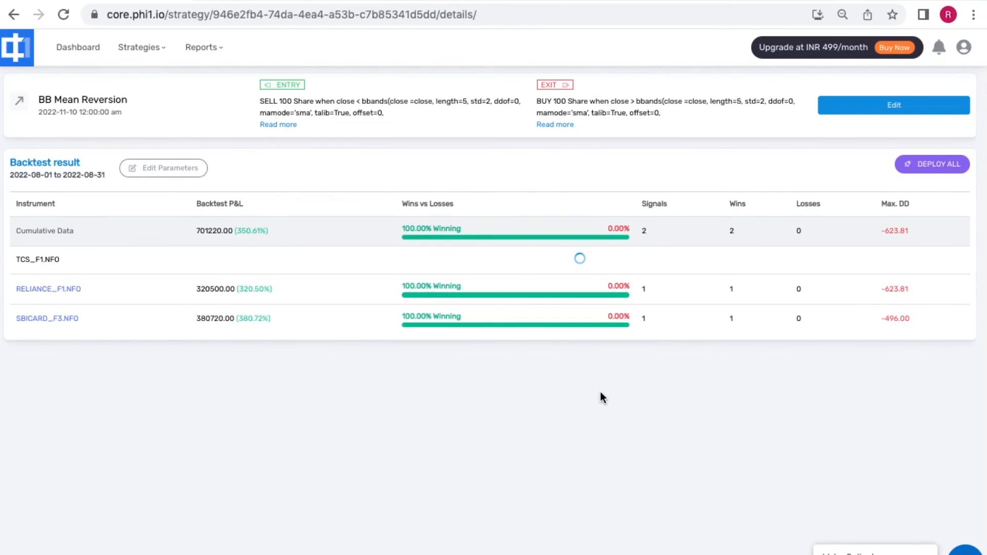
Deploy All, review the Take Live settings for the three scrips and take them live.
left_click(933, 165)
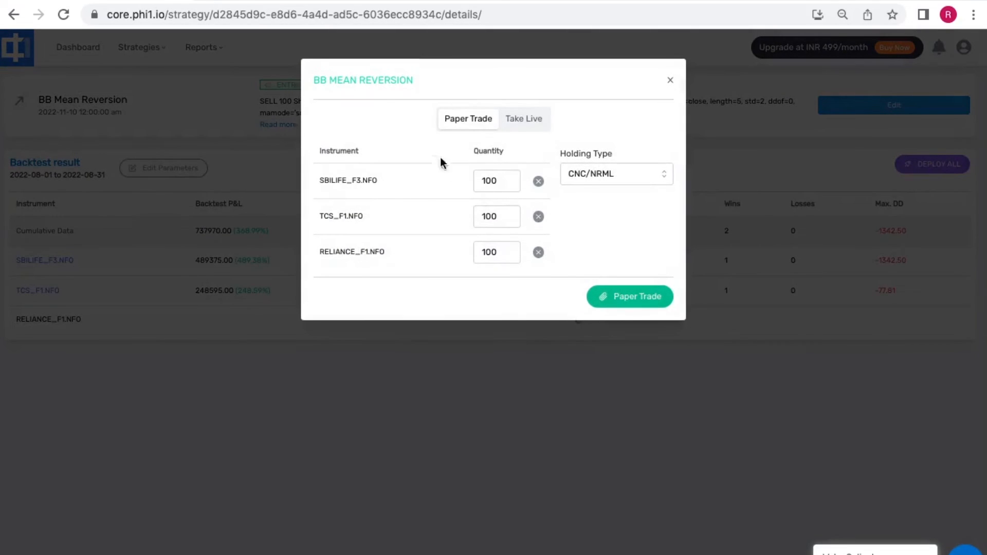
mouse_move(626, 149)
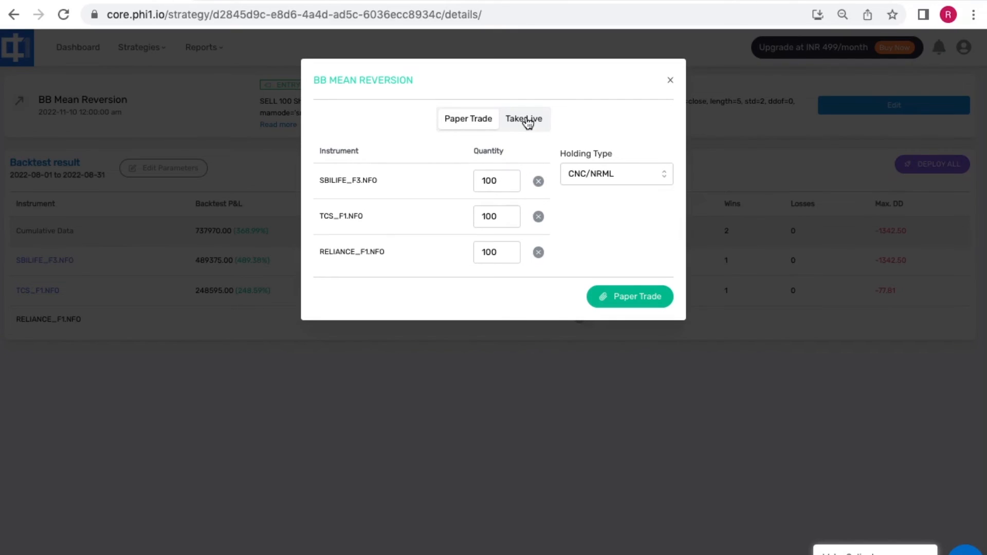
left_click(523, 120)
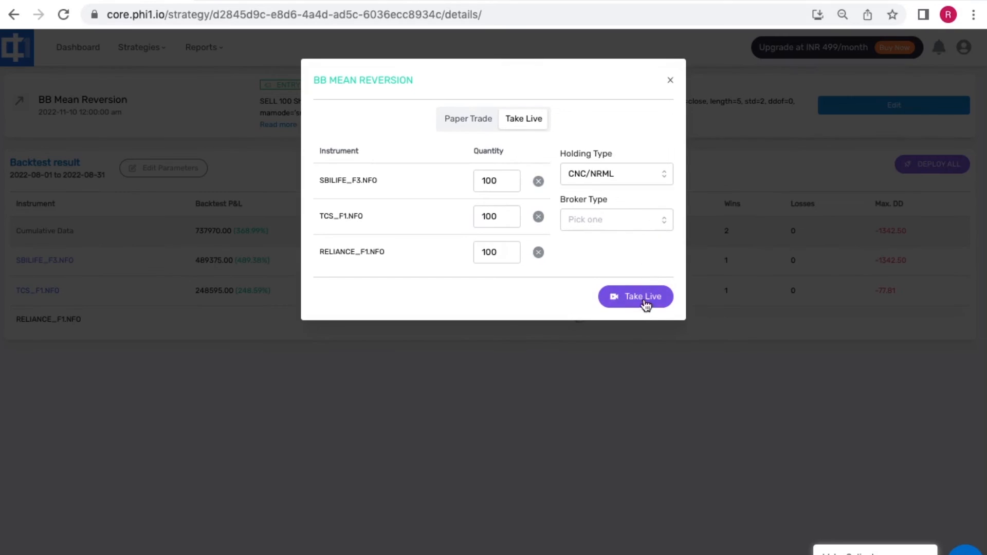
left_click(635, 296)
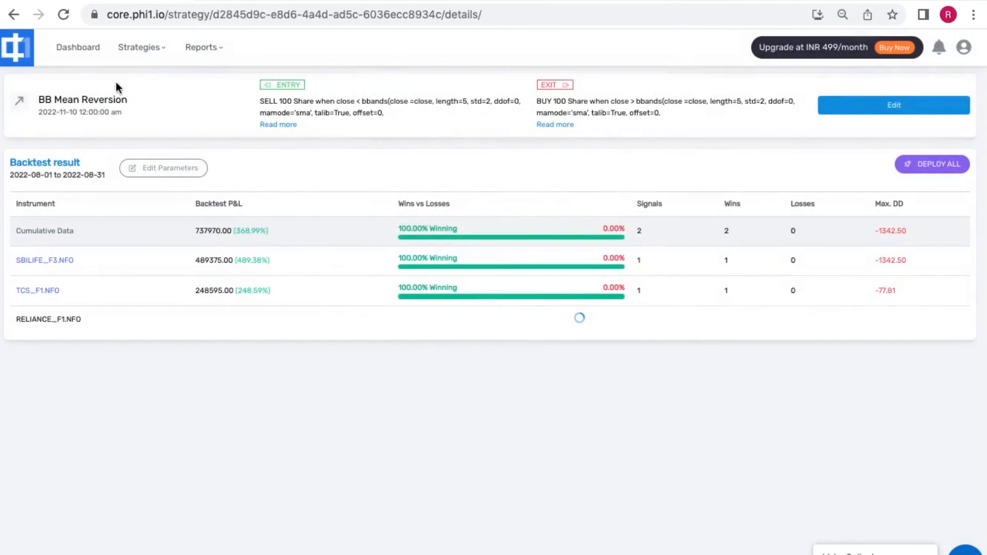
Show the Phi1 dashboard overview with 85 strategies and the Discover strategy templates.
left_click(78, 46)
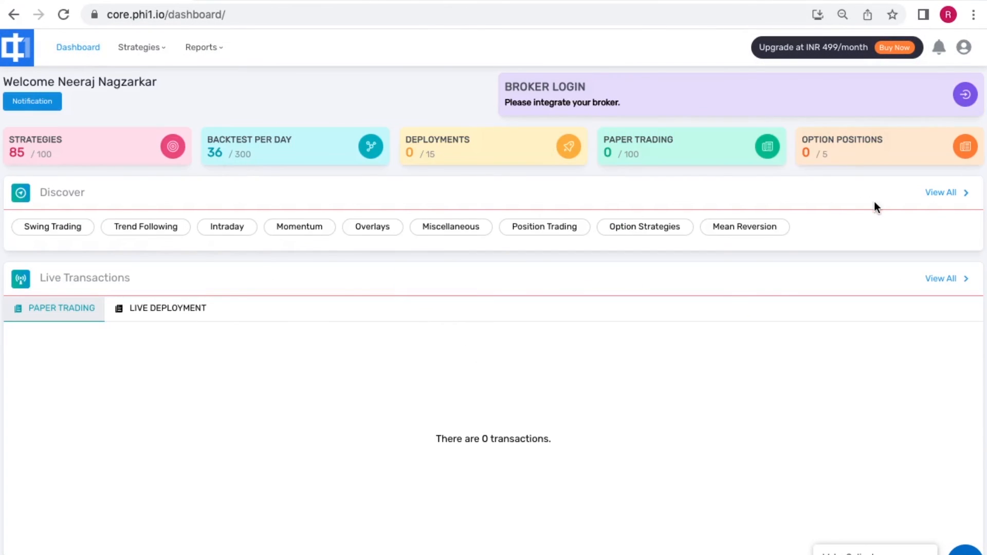
mouse_move(368, 178)
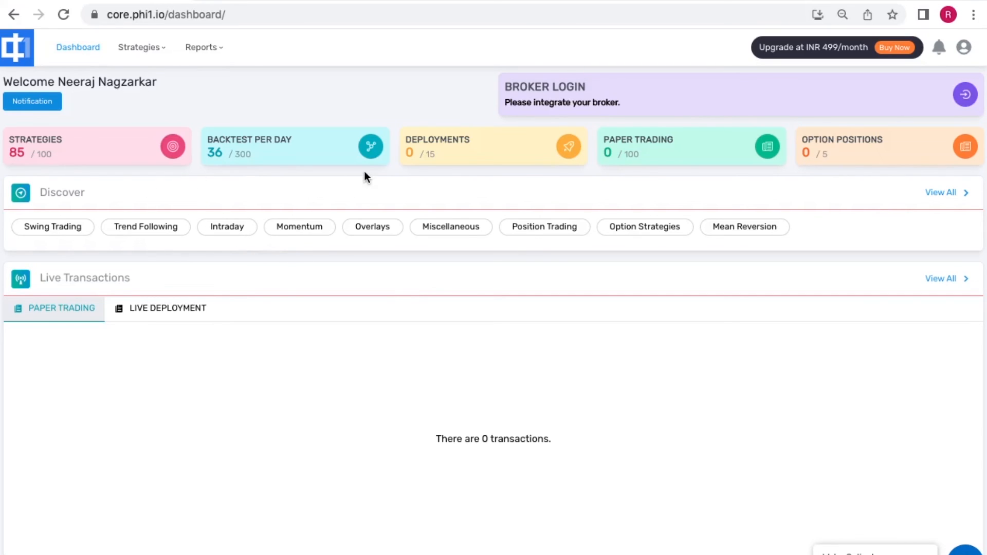
mouse_move(545, 244)
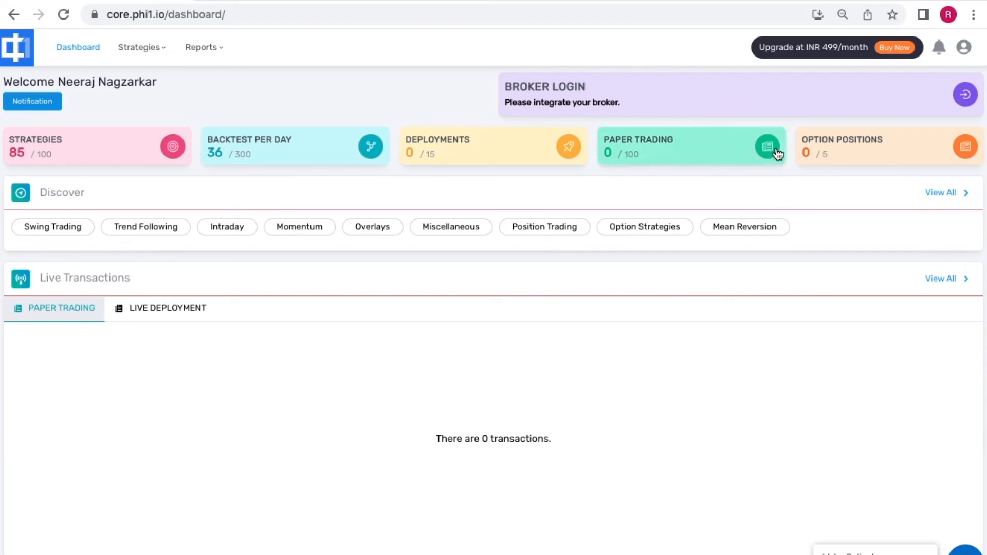
mouse_move(899, 217)
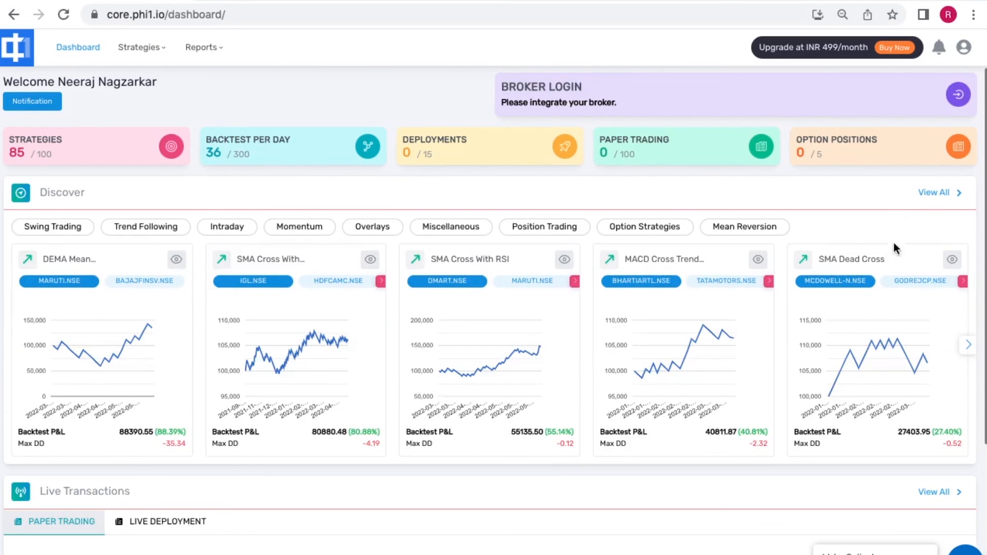
mouse_move(879, 244)
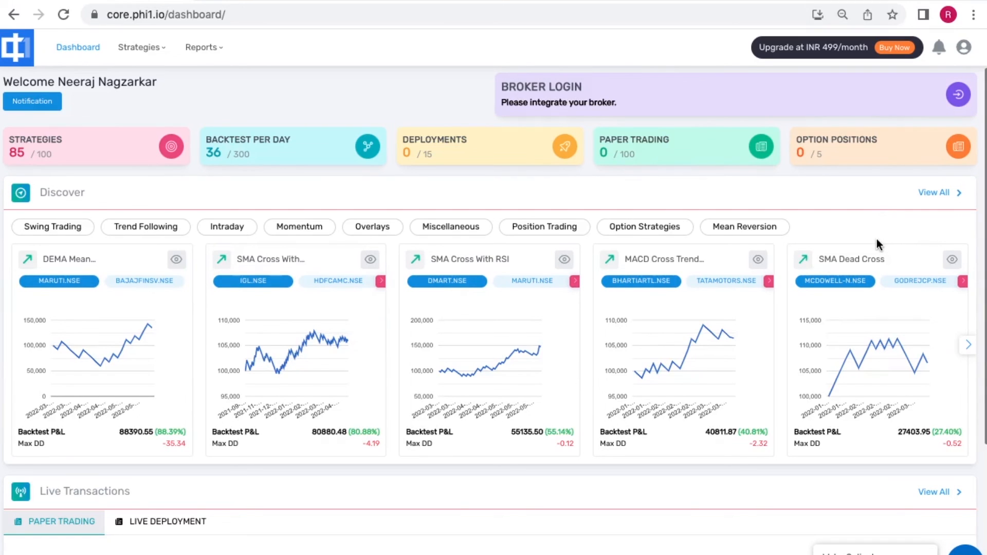